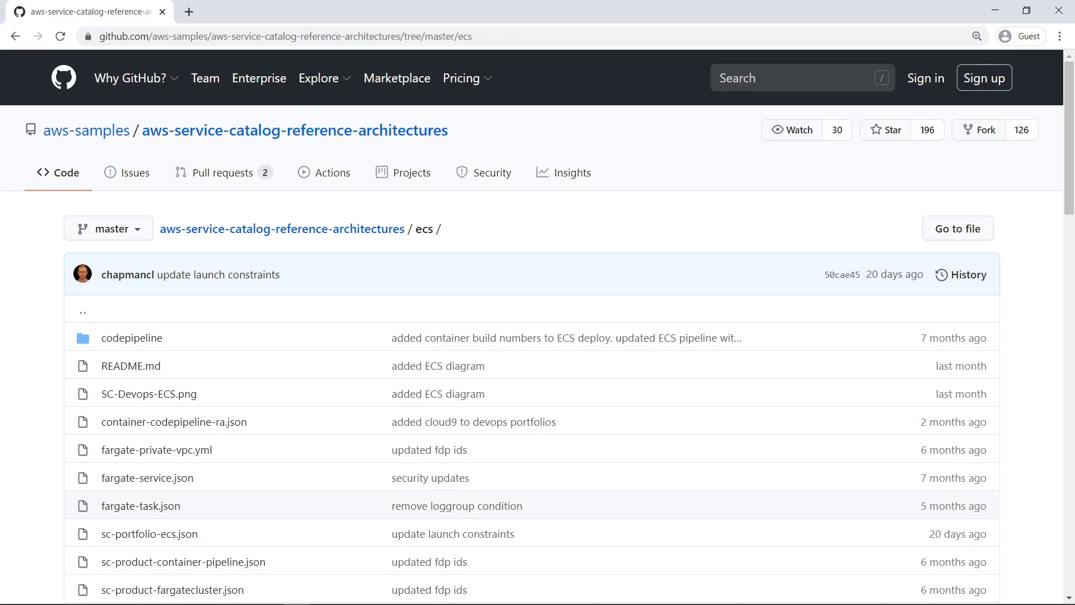
mouse_move(934, 366)
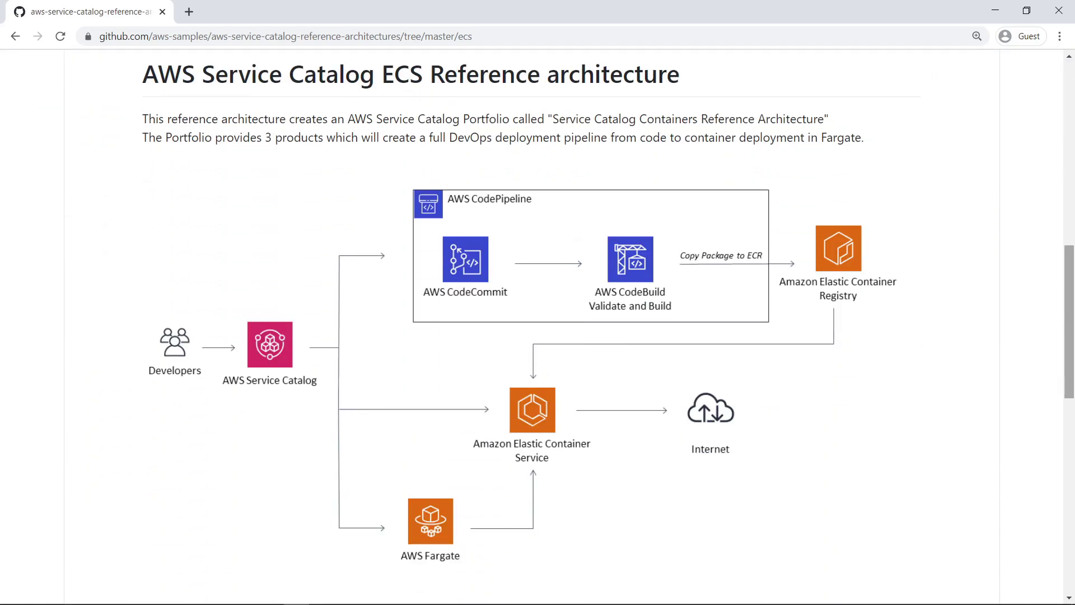
mouse_move(1070, 471)
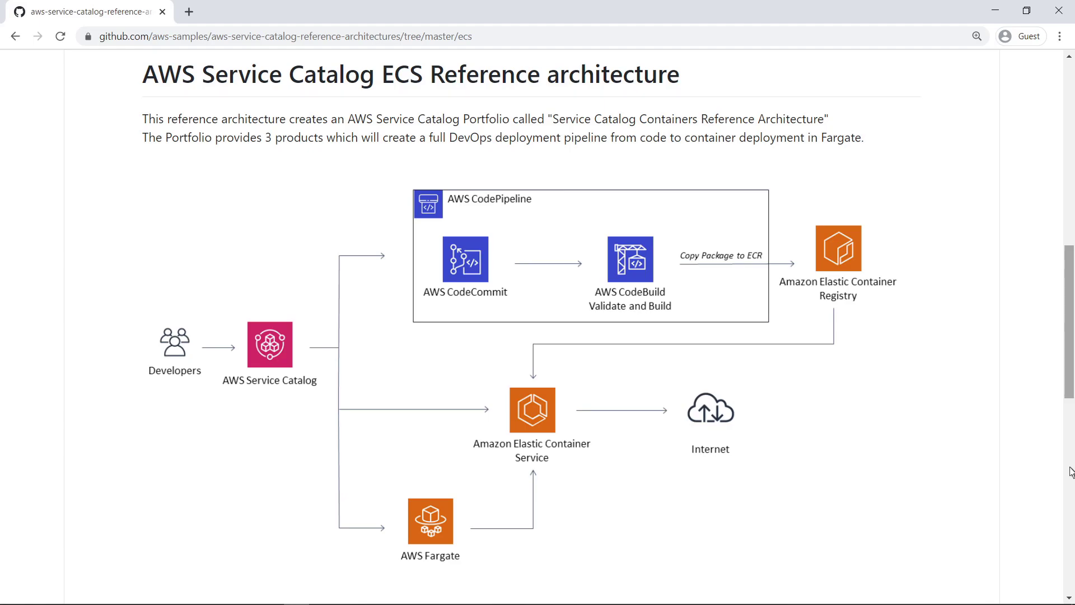
Step: Review the README's pipeline diagram and setup steps, then move to the AWS Management Console
scroll(down, 3)
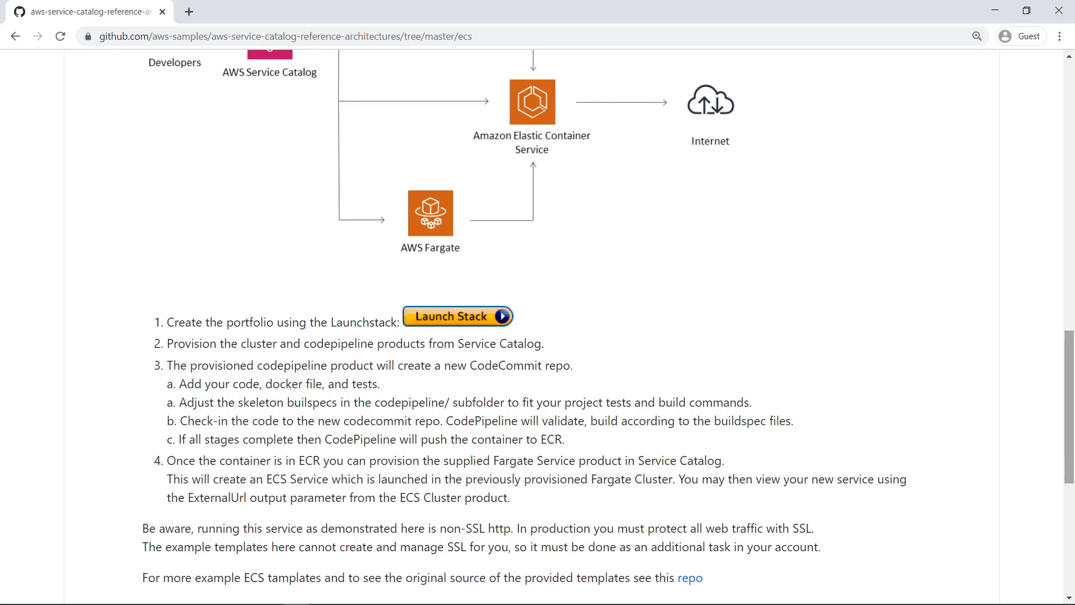
click(457, 316)
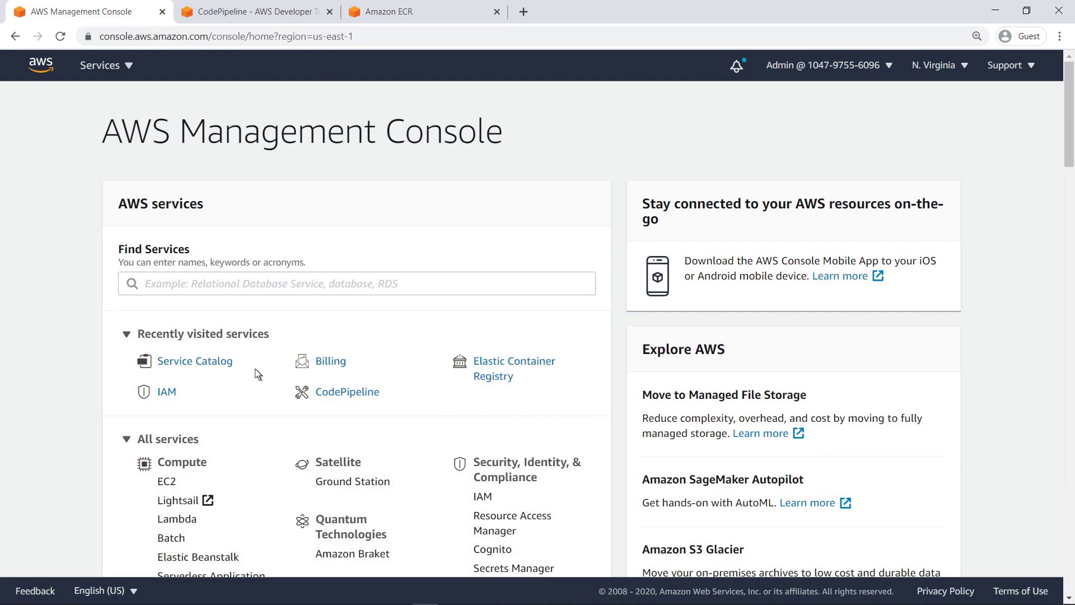
Step: Open the Containers Reference Architecture portfolio in Service Catalog and view its Products (5) table
click(194, 361)
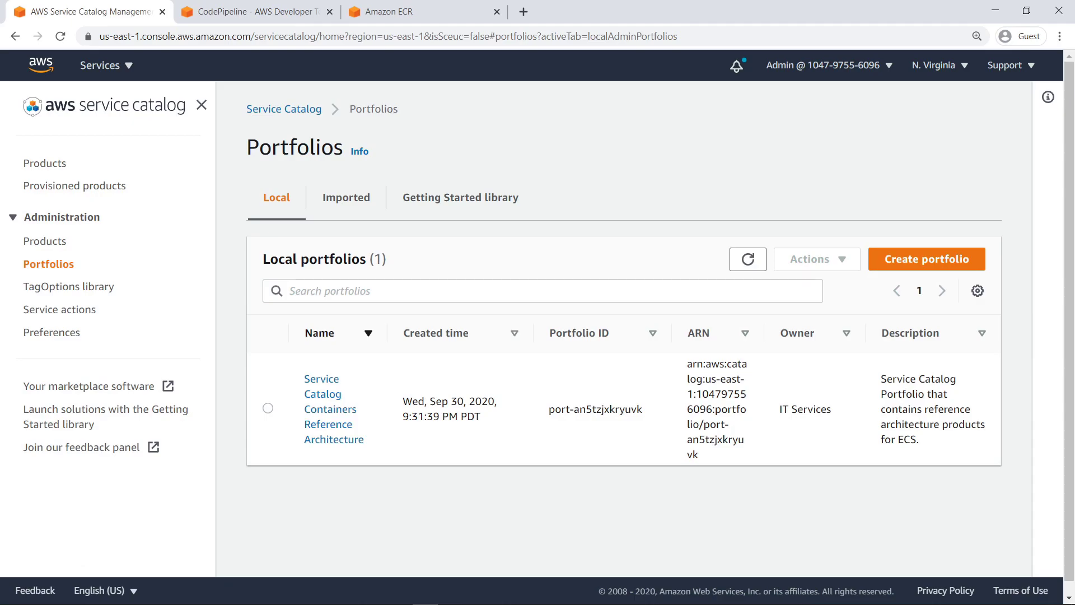
mouse_move(305, 386)
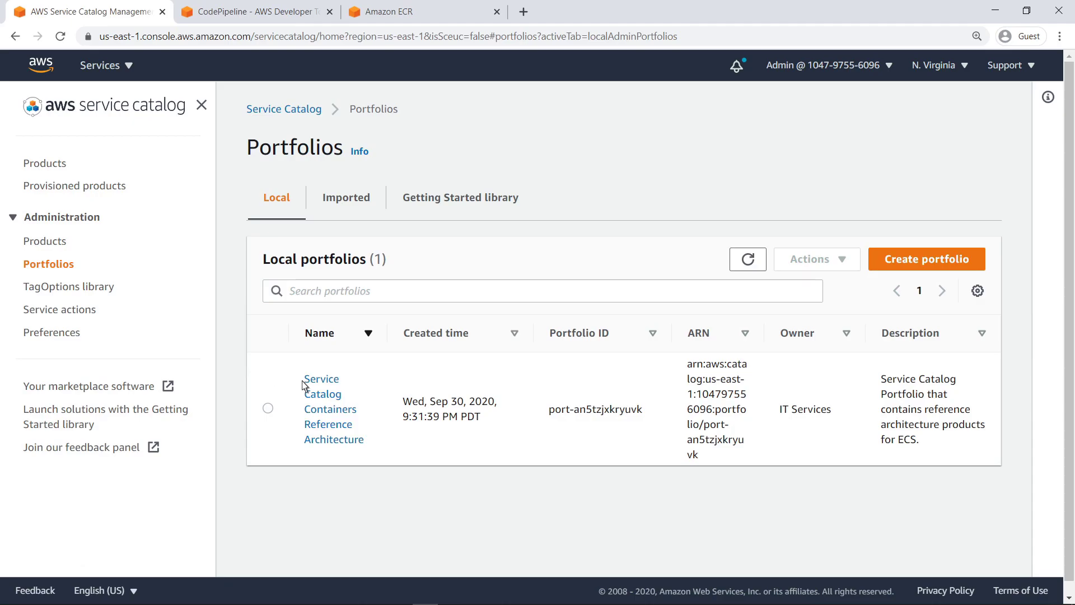
click(328, 409)
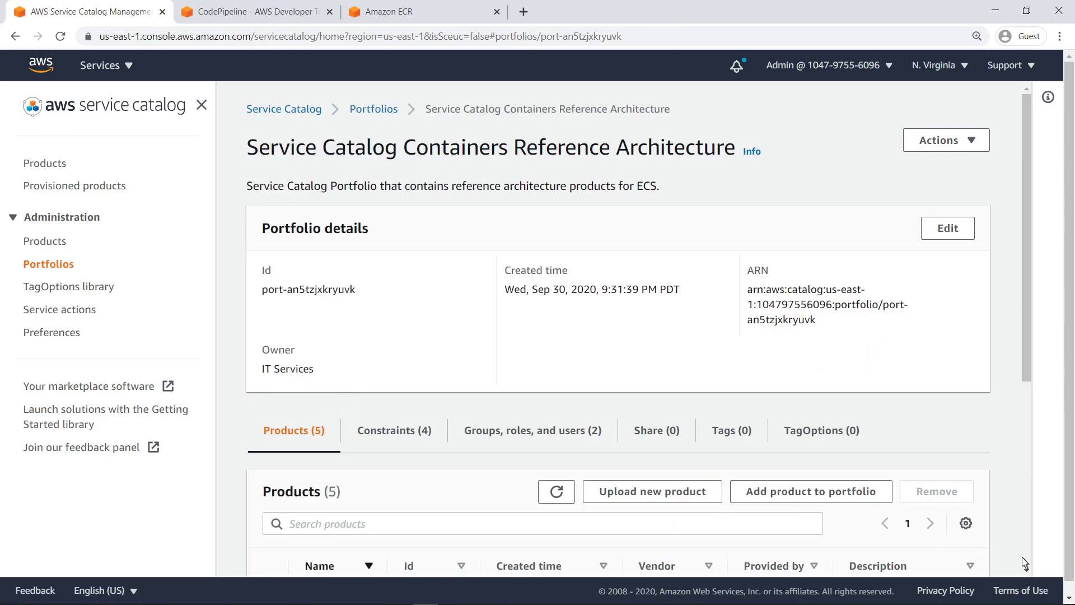
scroll(down, 3)
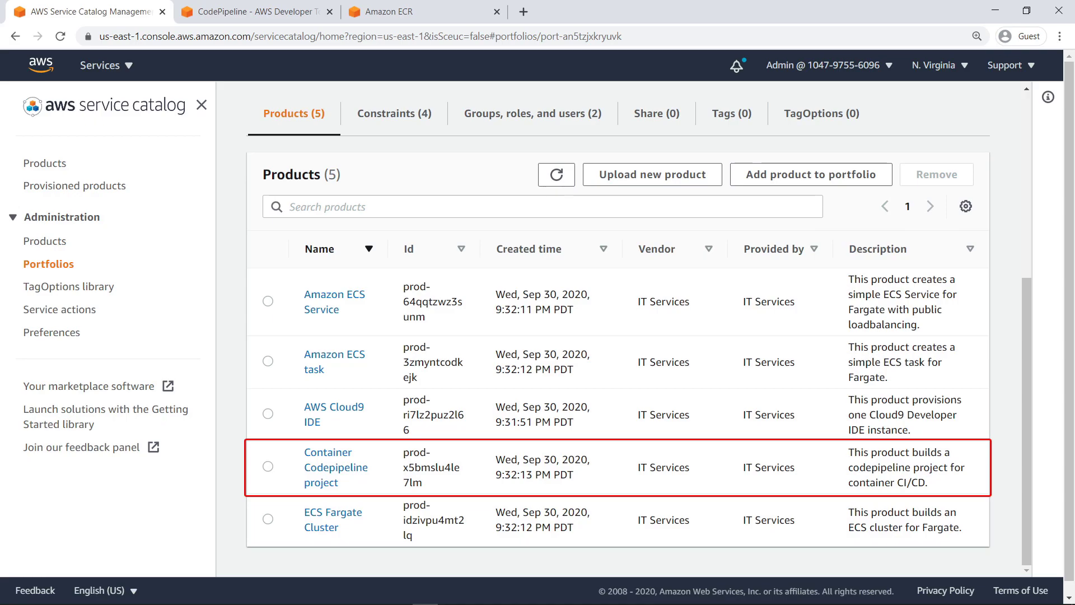
Step: Launch the Container Codepipeline project product with the provisioned product name ETLTasks
click(45, 163)
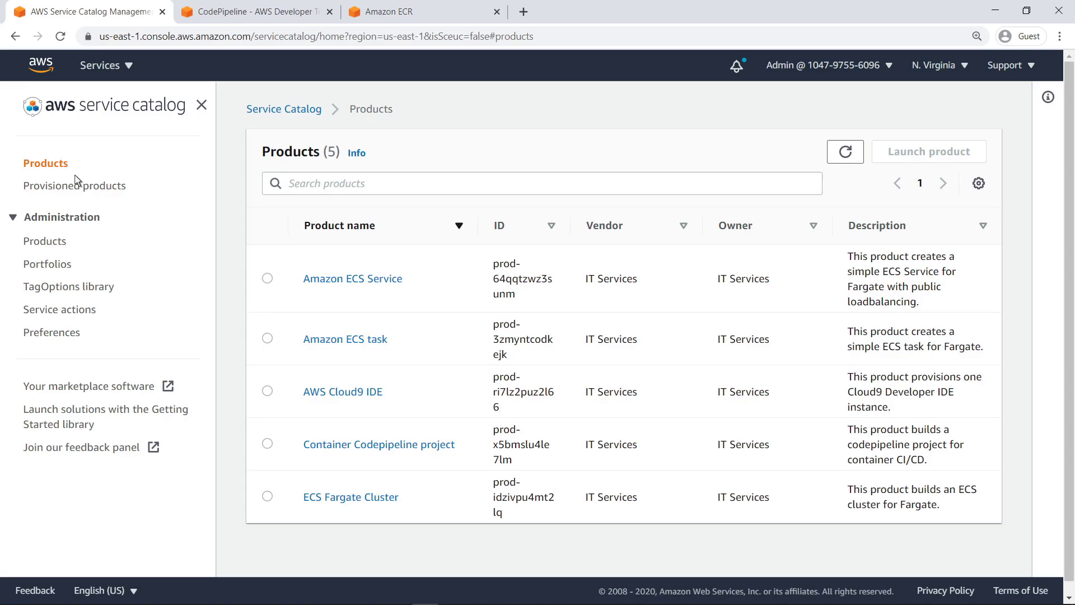
click(379, 443)
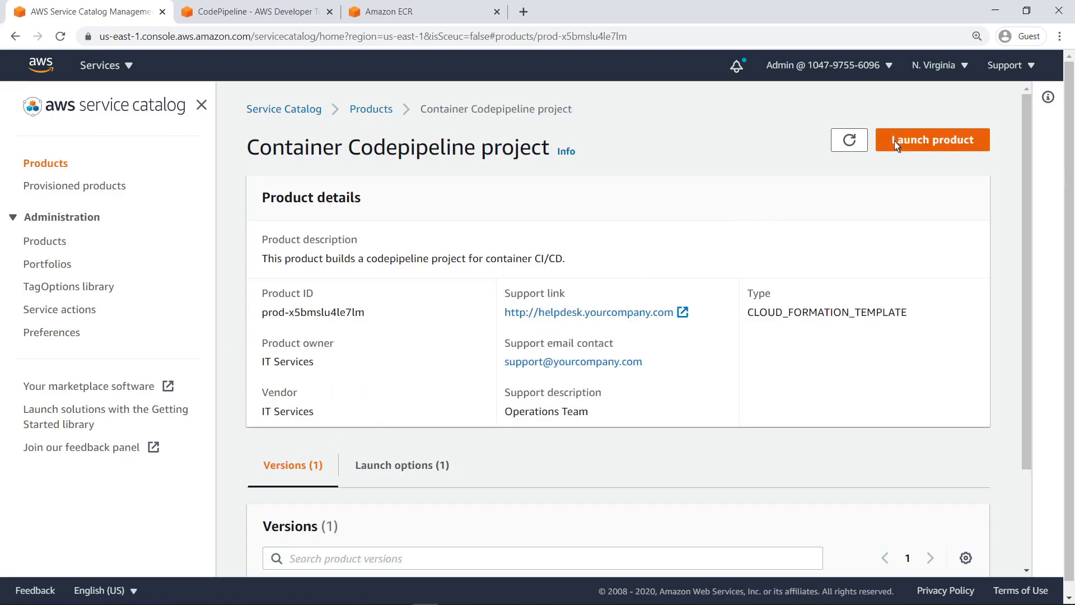
click(932, 140)
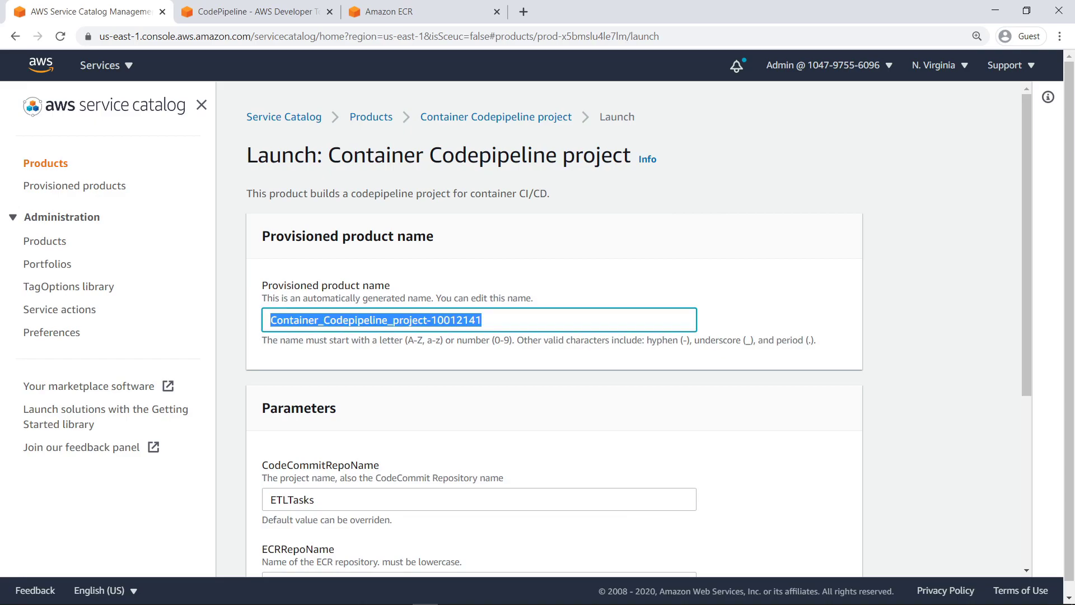
text(ETLTasks)
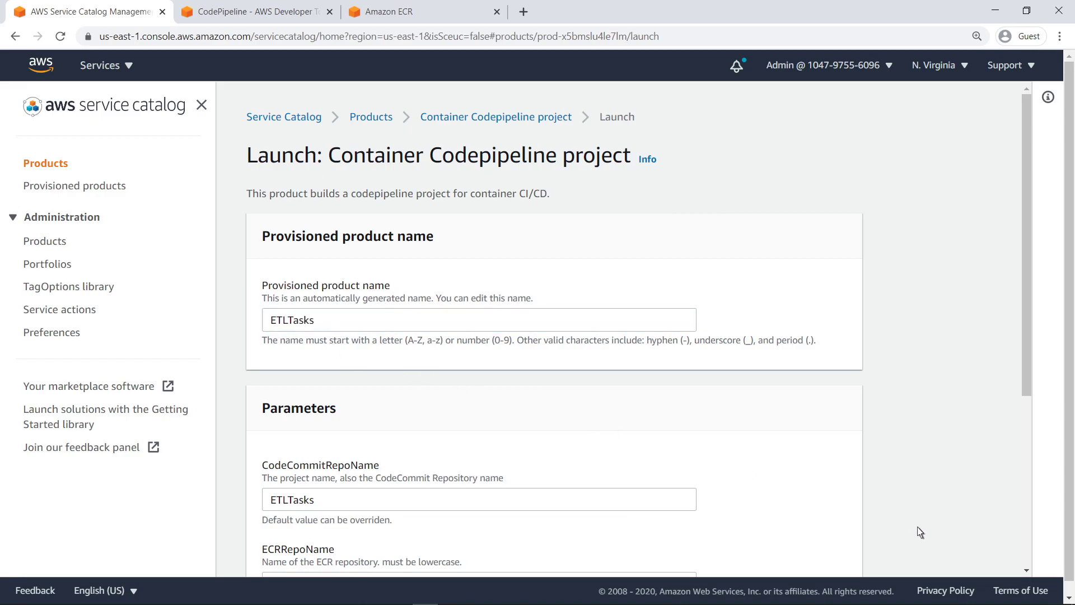
scroll(down, 3)
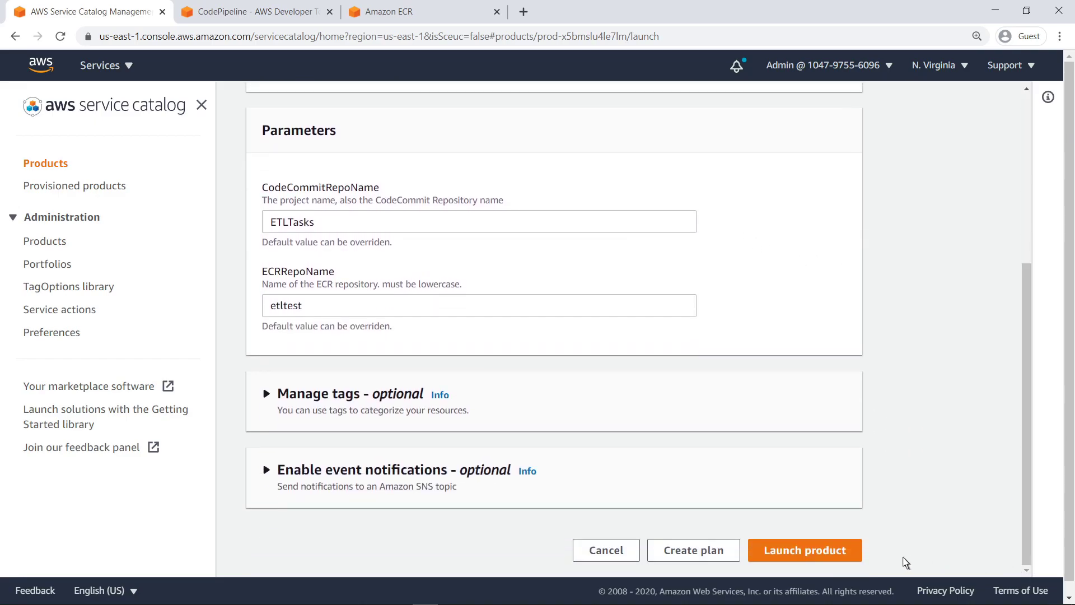
click(804, 549)
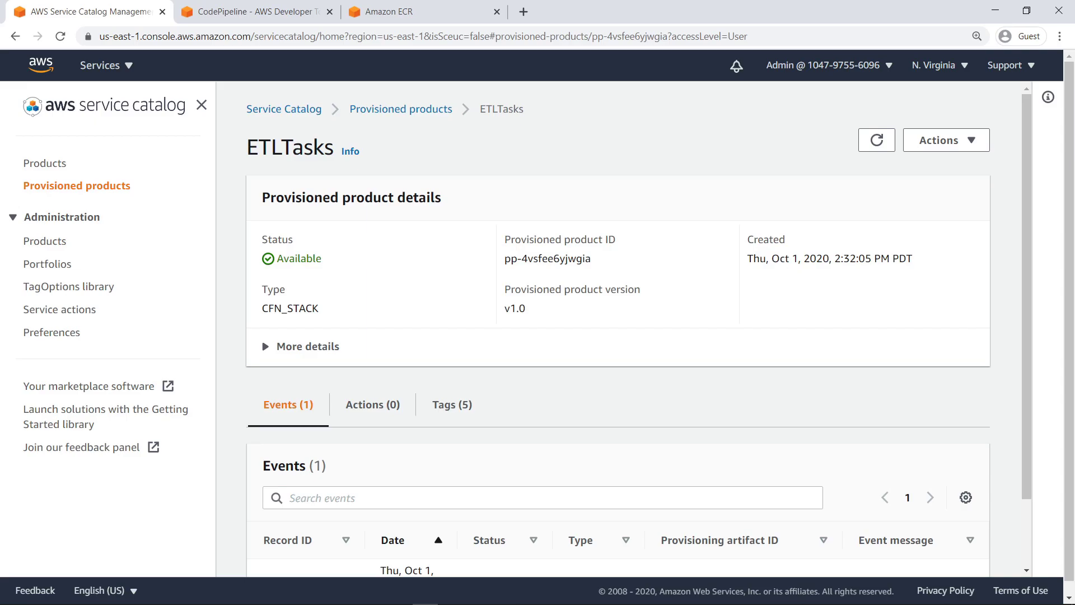
mouse_move(1028, 562)
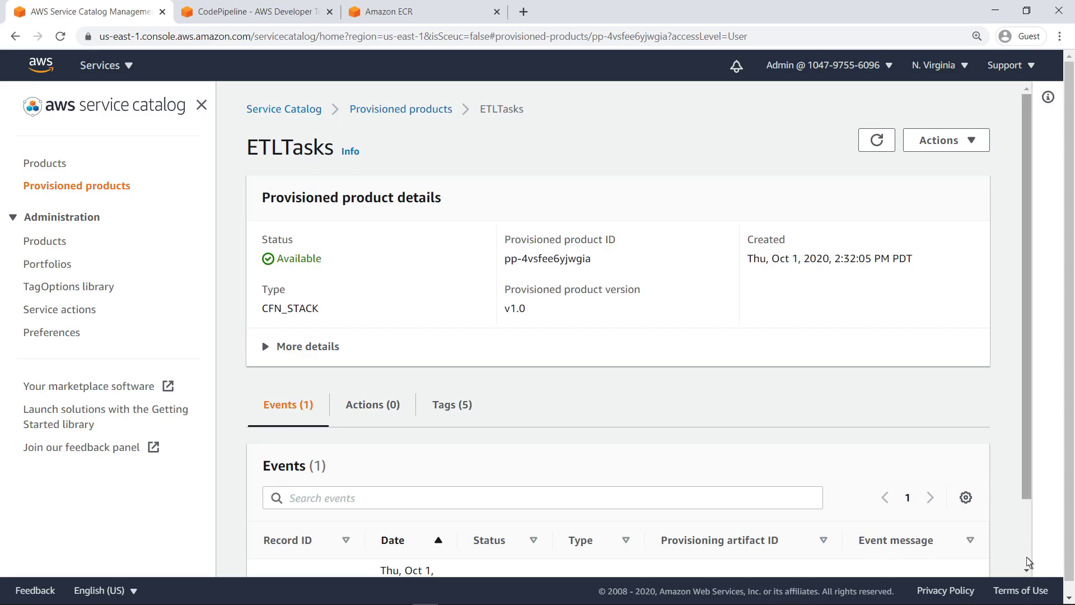
Step: Open the successful provisioning event's outputs and copy the CloneUrlHttp value for ETLTasks
scroll(down, 3)
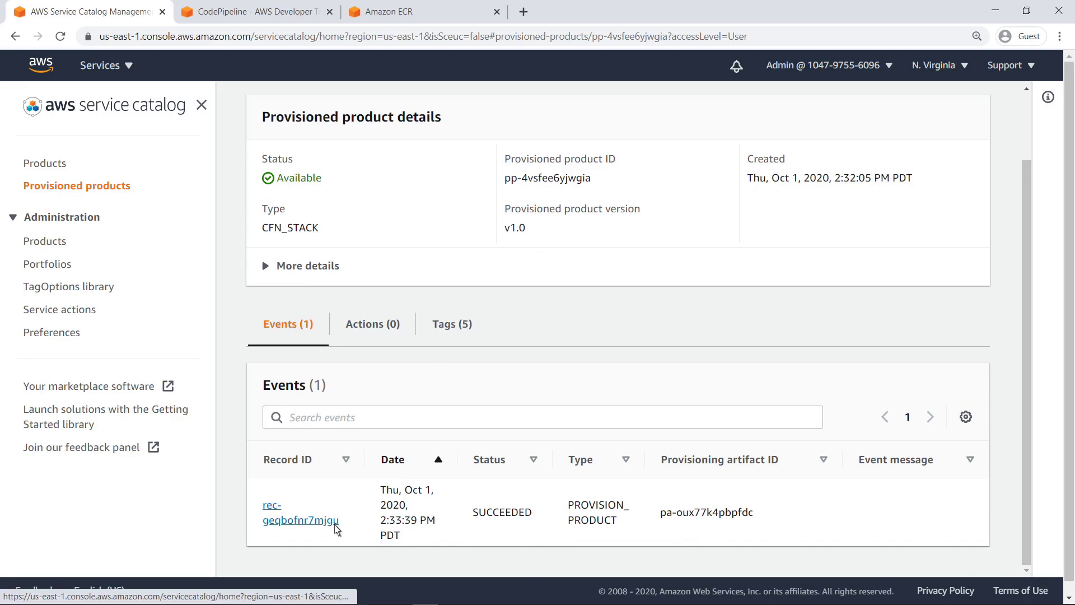
click(300, 512)
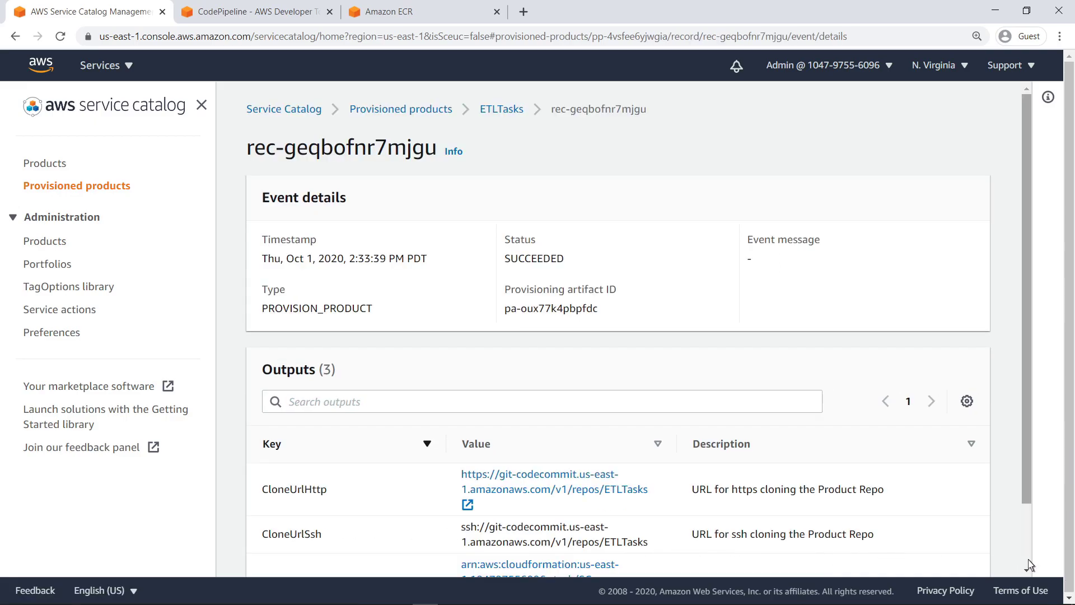
scroll(down, 3)
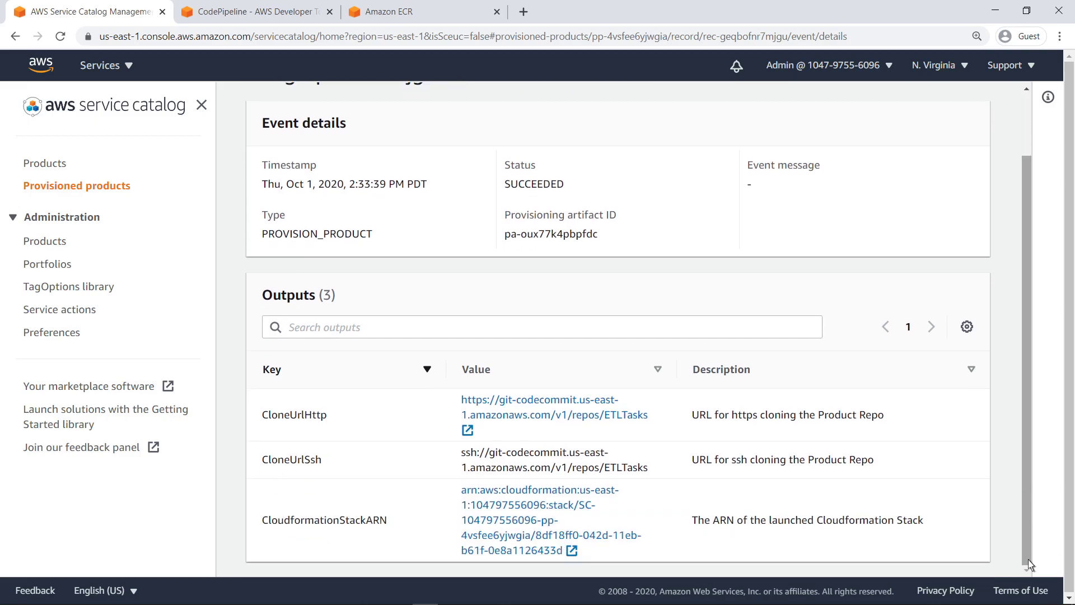
double_click(540, 407)
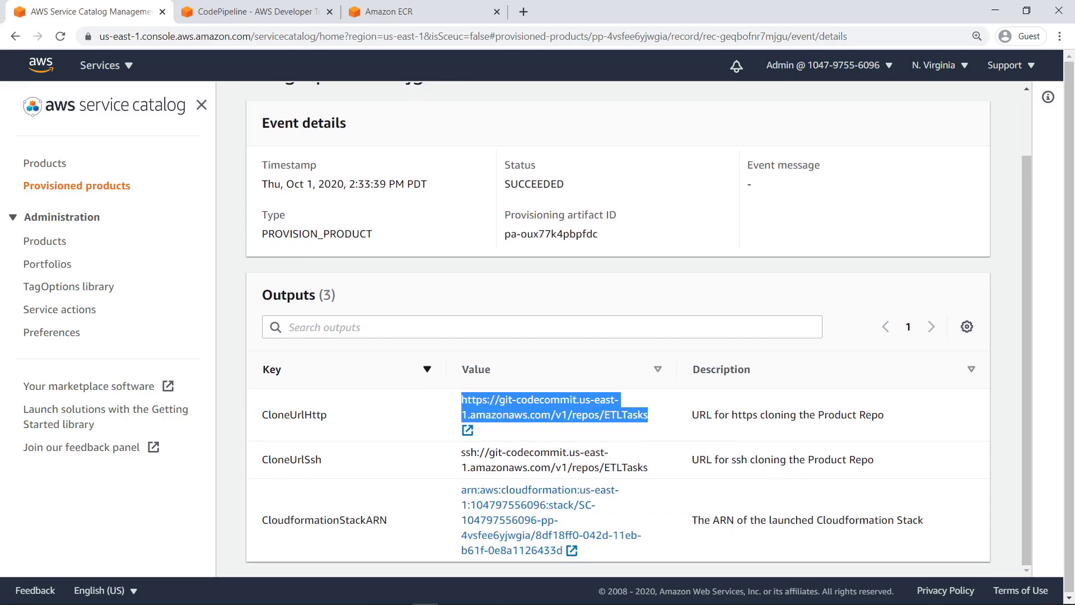
mouse_move(45, 163)
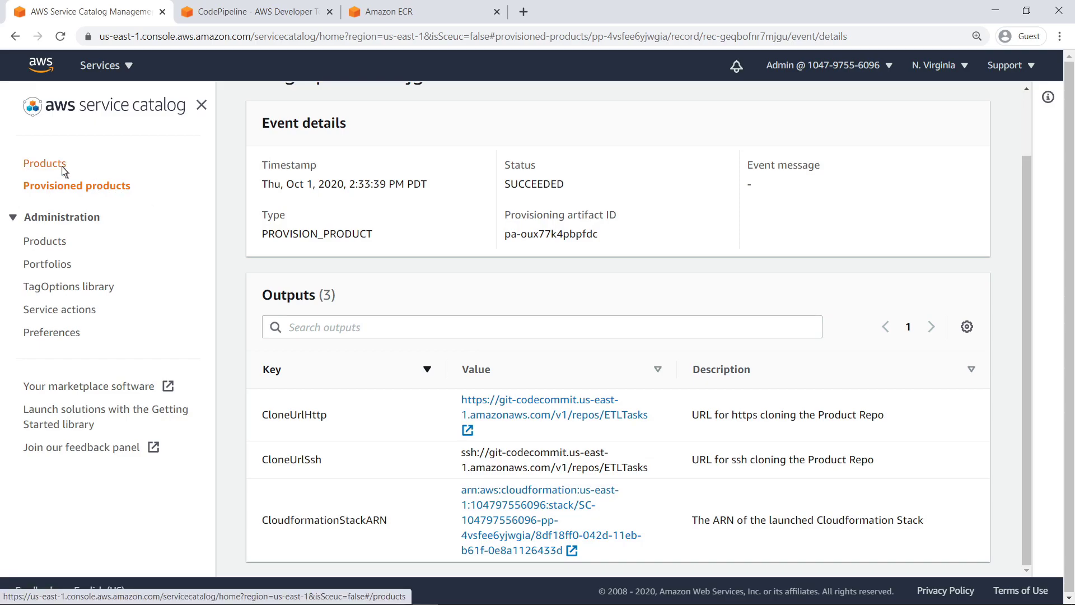
Step: Launch the AWS Cloud9 IDE product with LinkedRepoCloneUrl set to the ETLTasks CodeCommit URL and LinkedRepoPath /ETLTasks
click(44, 163)
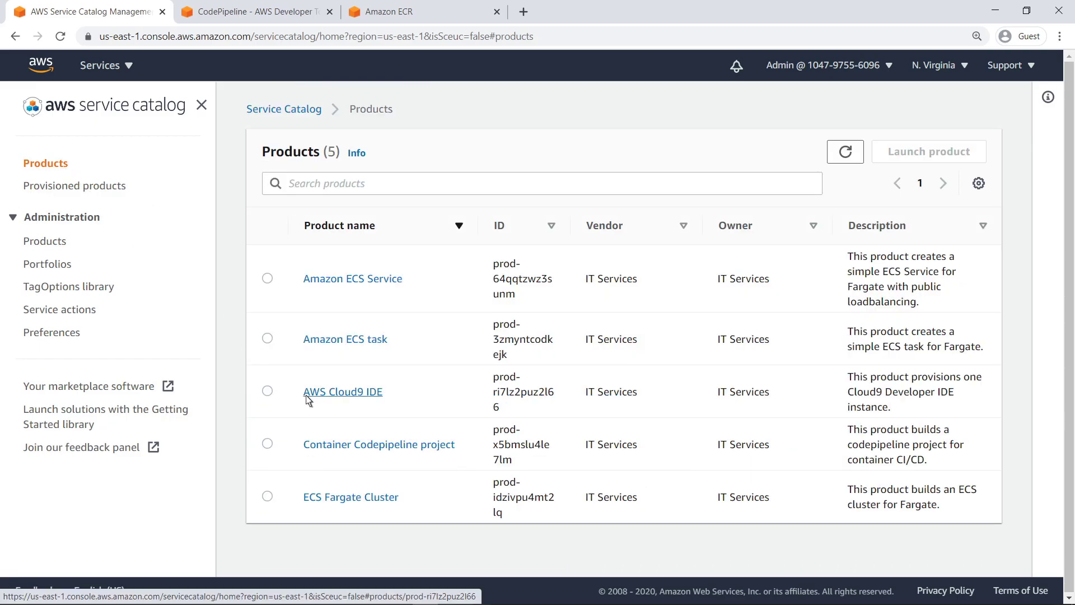
click(342, 392)
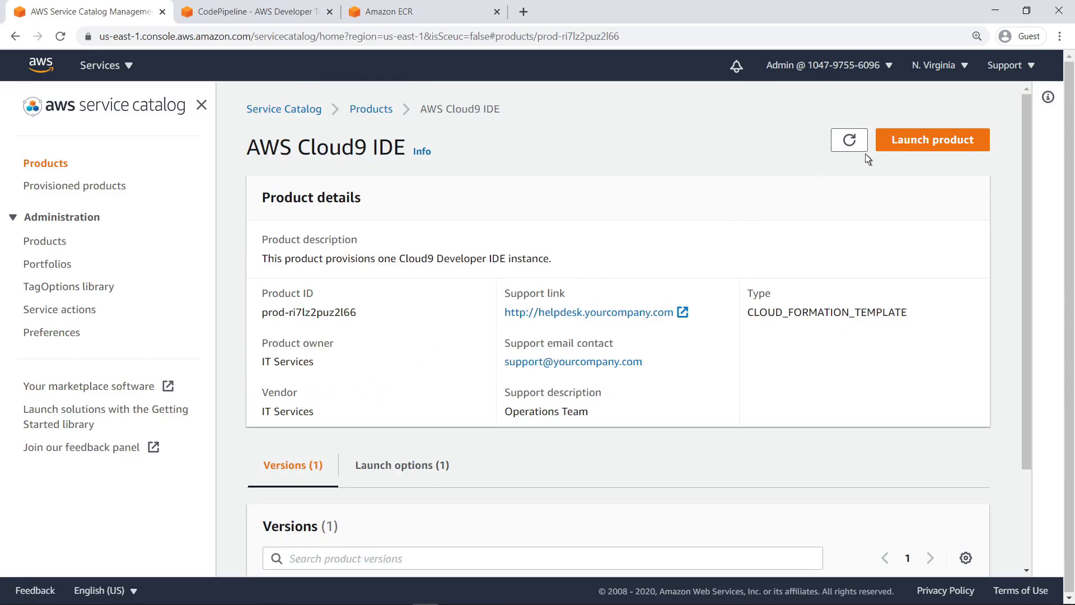
click(932, 140)
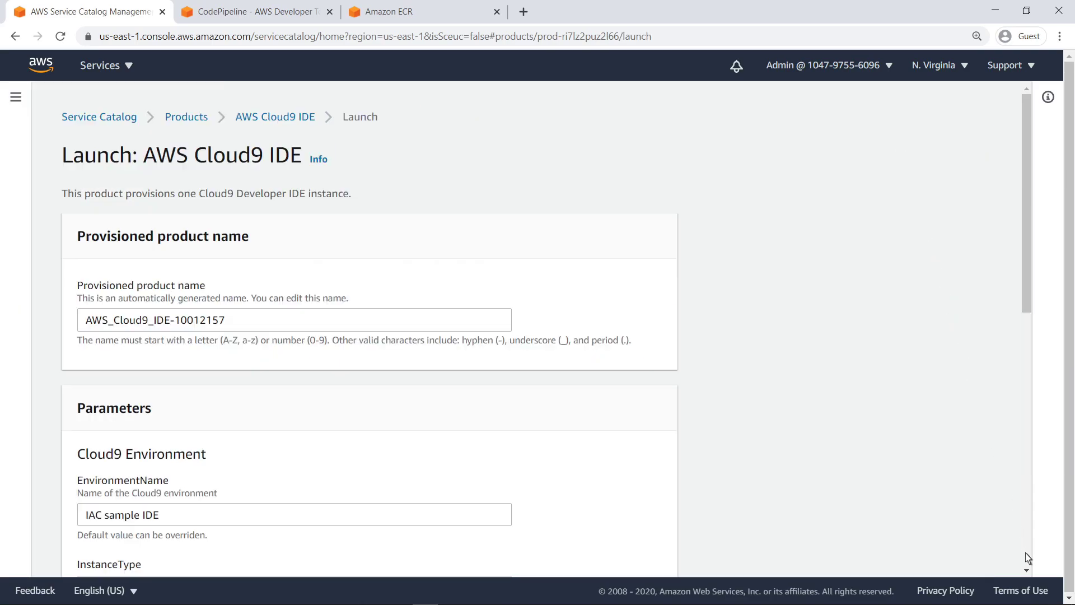
scroll(down, 3)
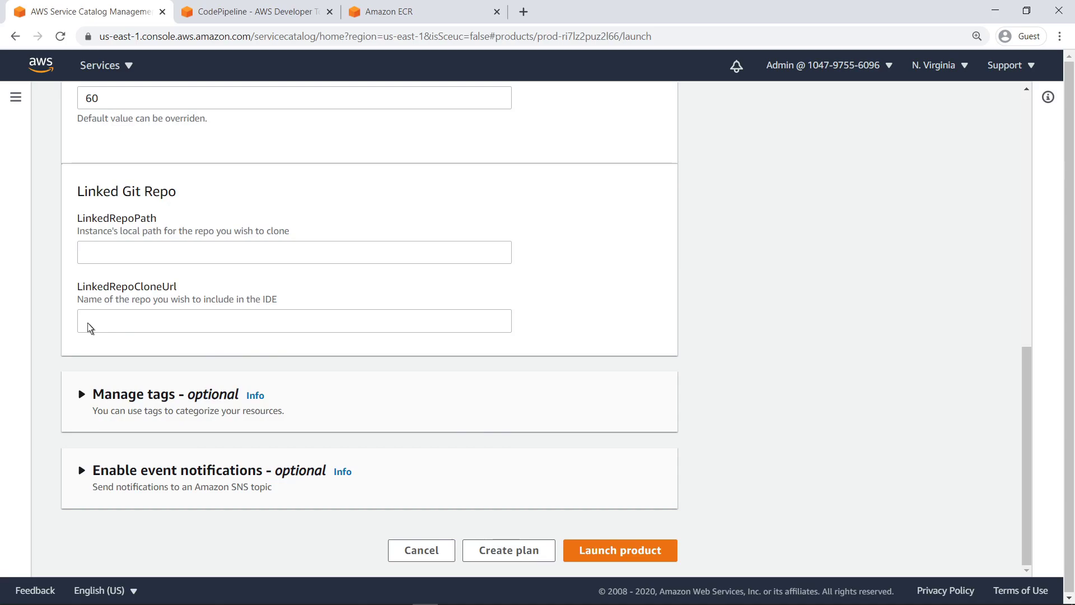
text(https://git-codecommit.us-east-1.amazonaws.com/v1/repos/ETLTasks)
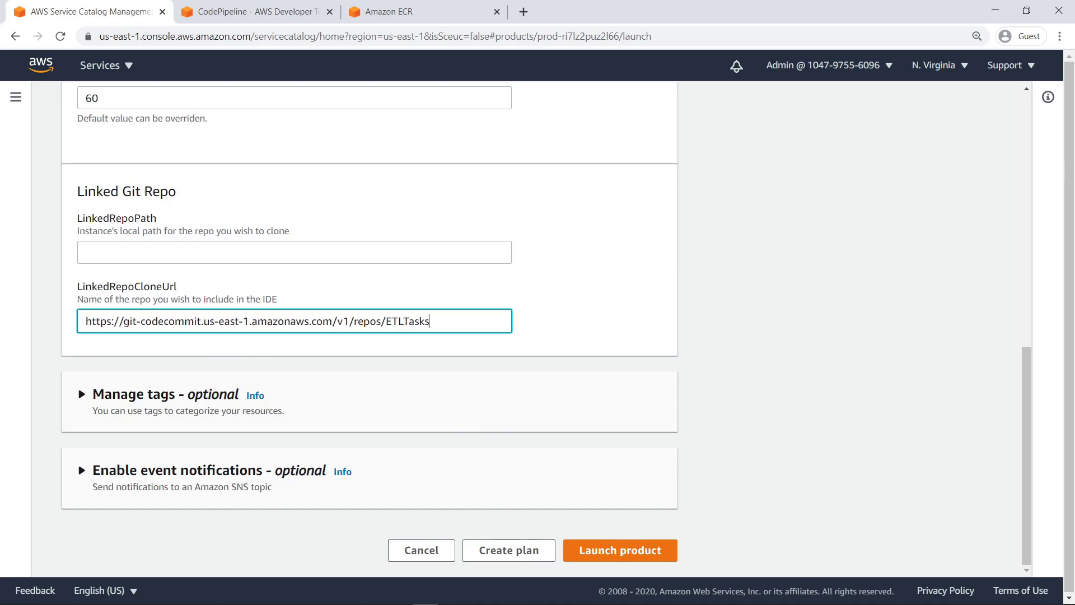
mouse_move(90, 320)
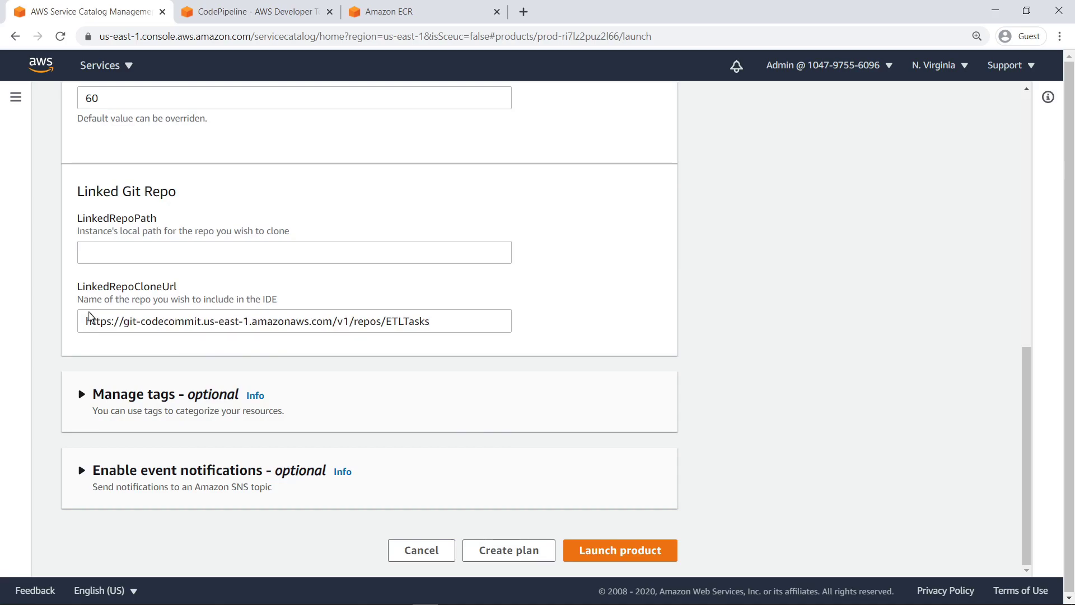
text(/ETLTasks)
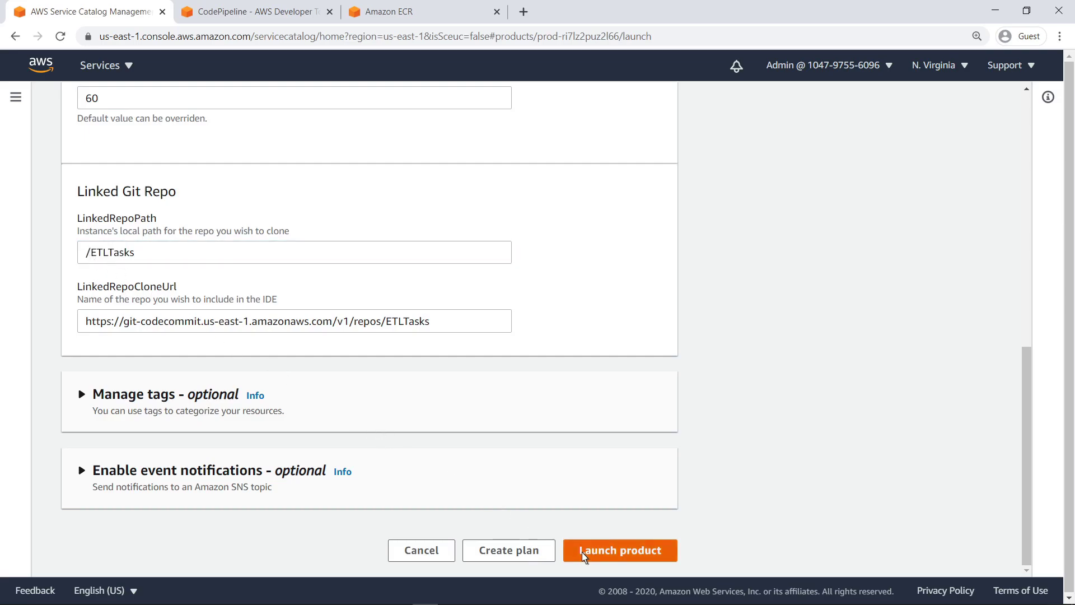
click(619, 550)
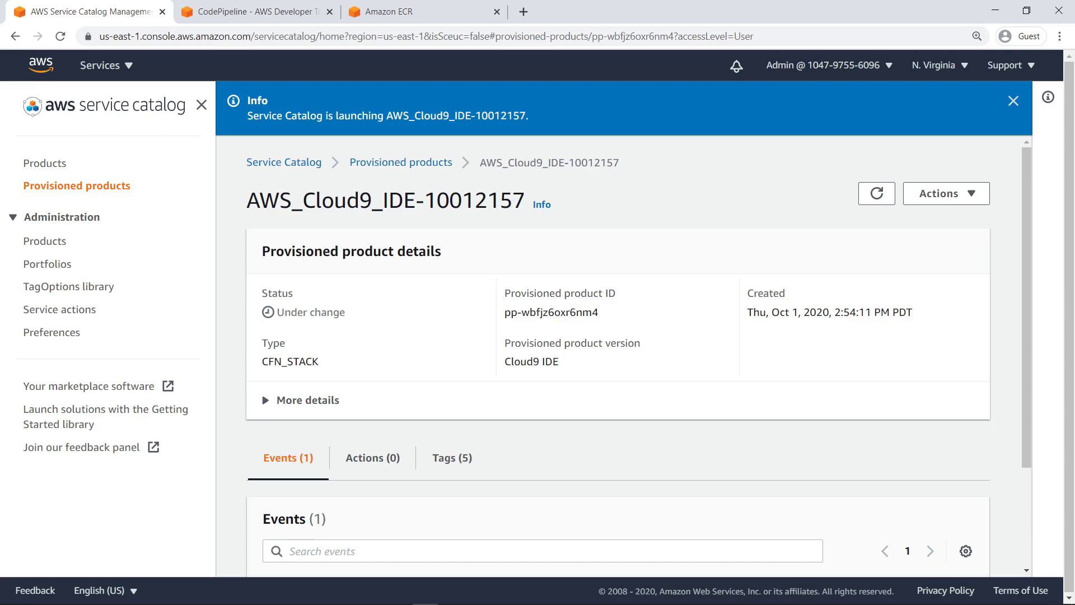
Step: Refresh the Cloud9 product status and open its provisioning event to see the Cloud9 environment link
click(1013, 101)
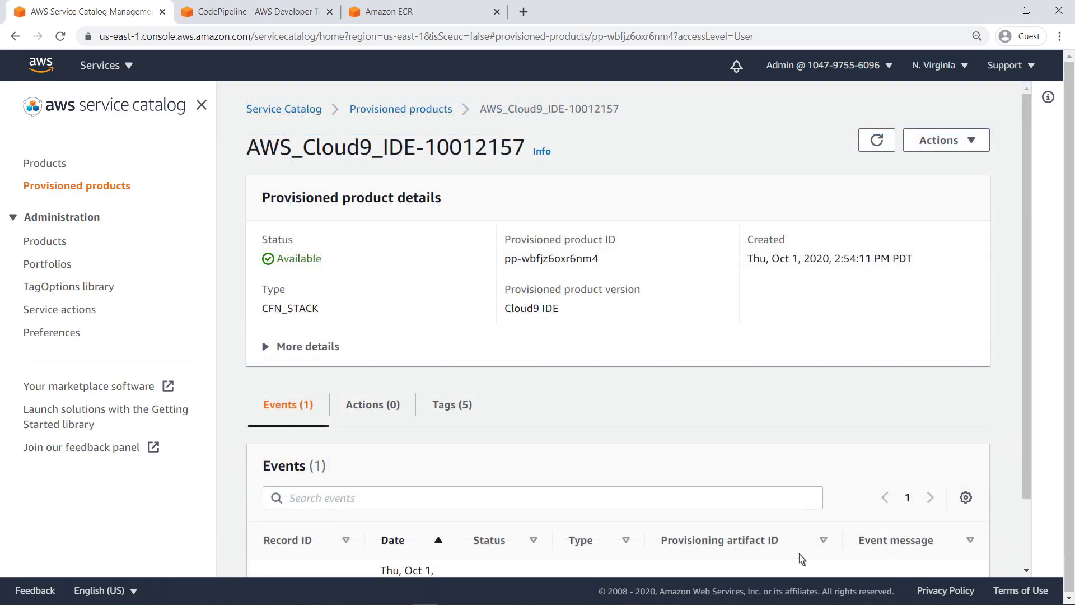
scroll(down, 3)
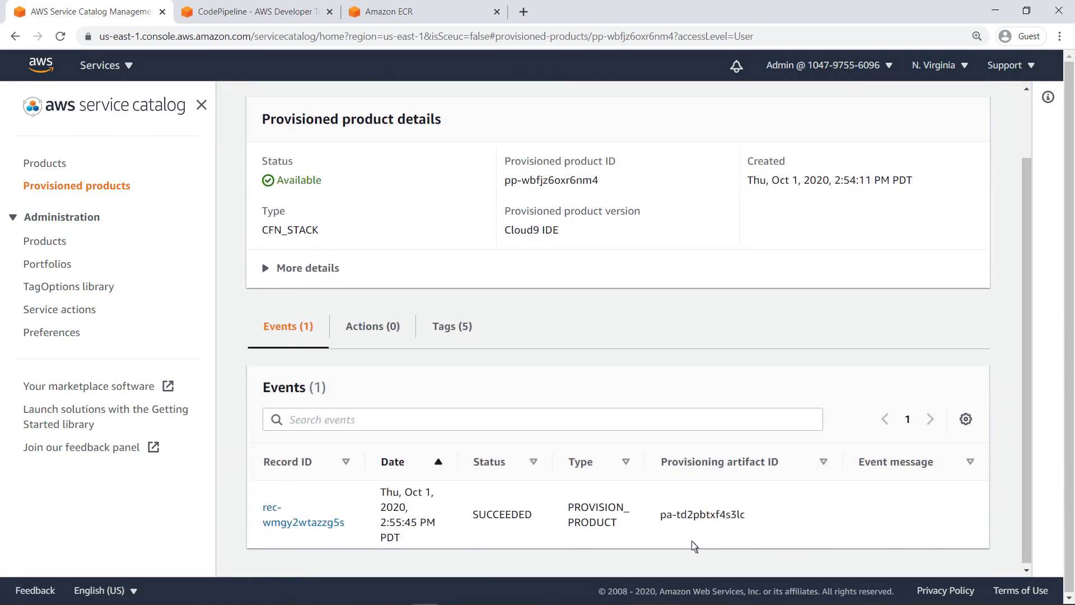
click(304, 514)
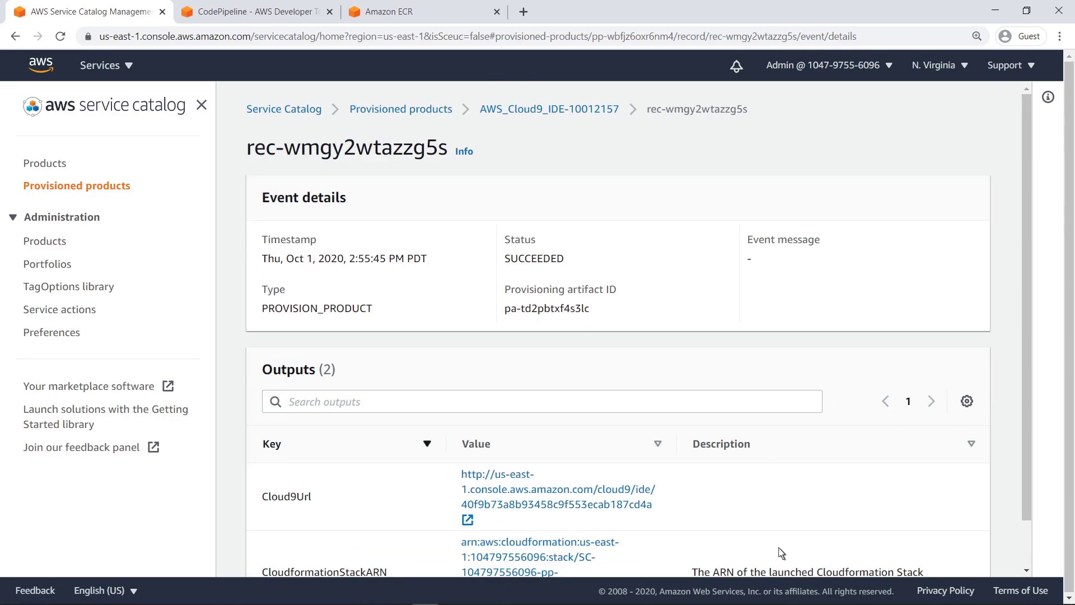
scroll(down, 3)
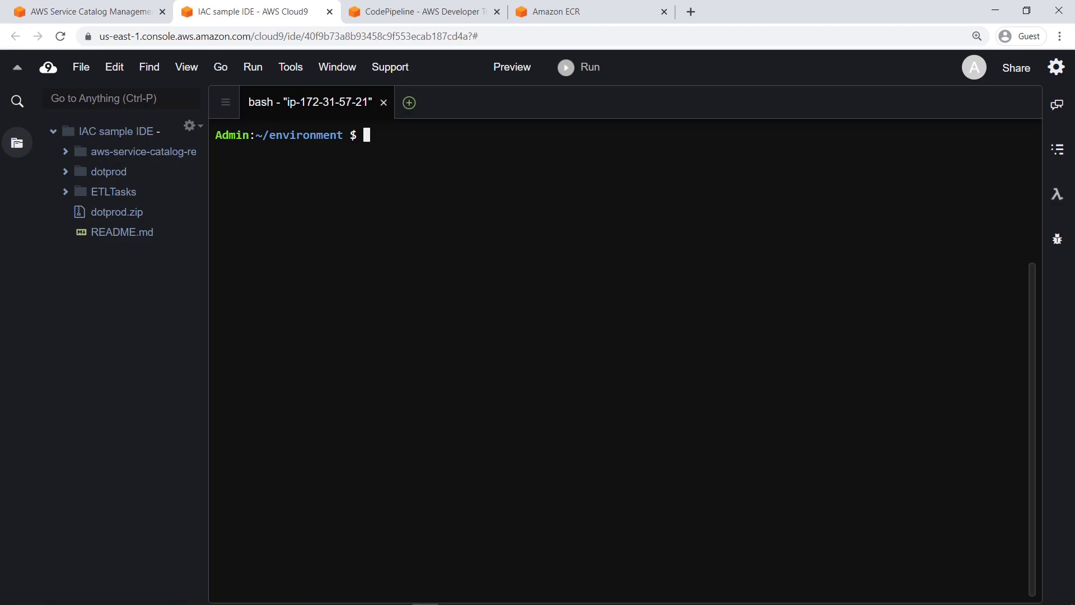
Step: Copy the reference architecture files into ETLTasks with cp -R in the Cloud9 terminal
text(cp -R aws-service-catalog-reference-archi)
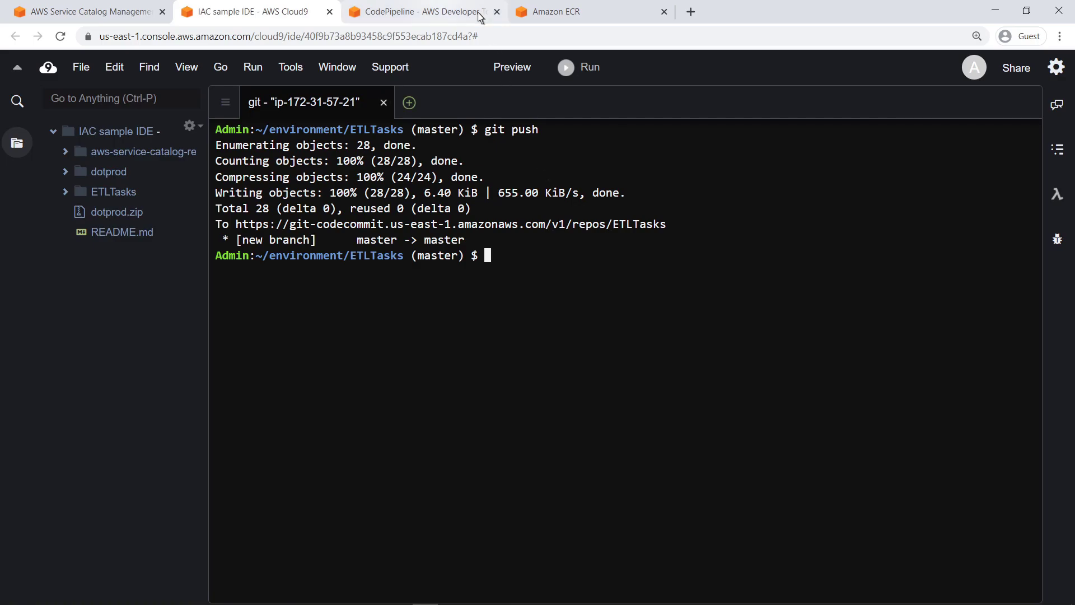
Step: Refresh the CodePipeline list and open ETL-Container-ProductPipeline to follow its run
click(417, 12)
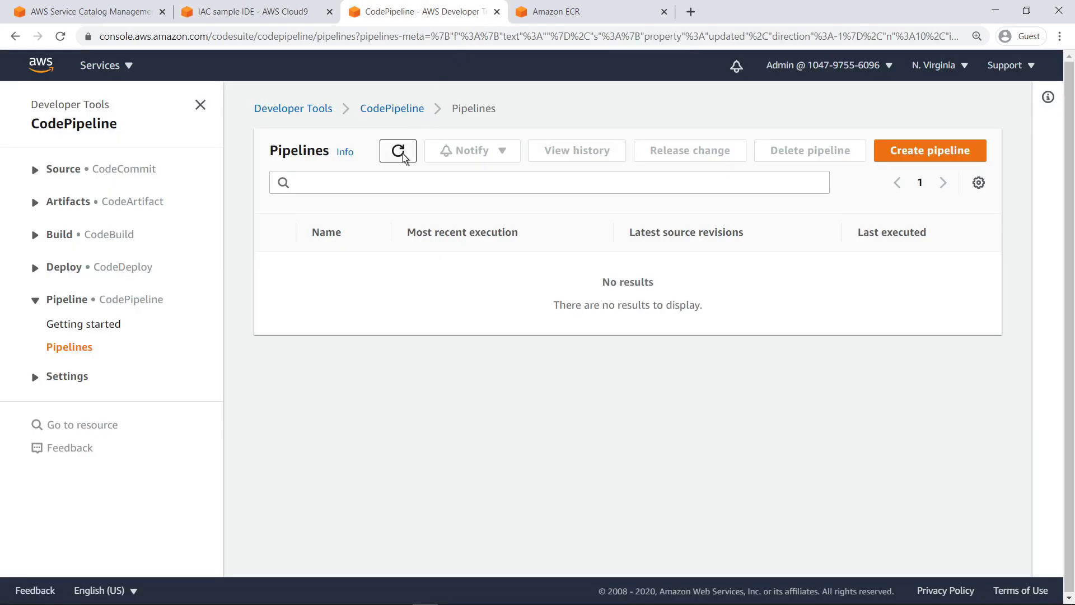
click(398, 150)
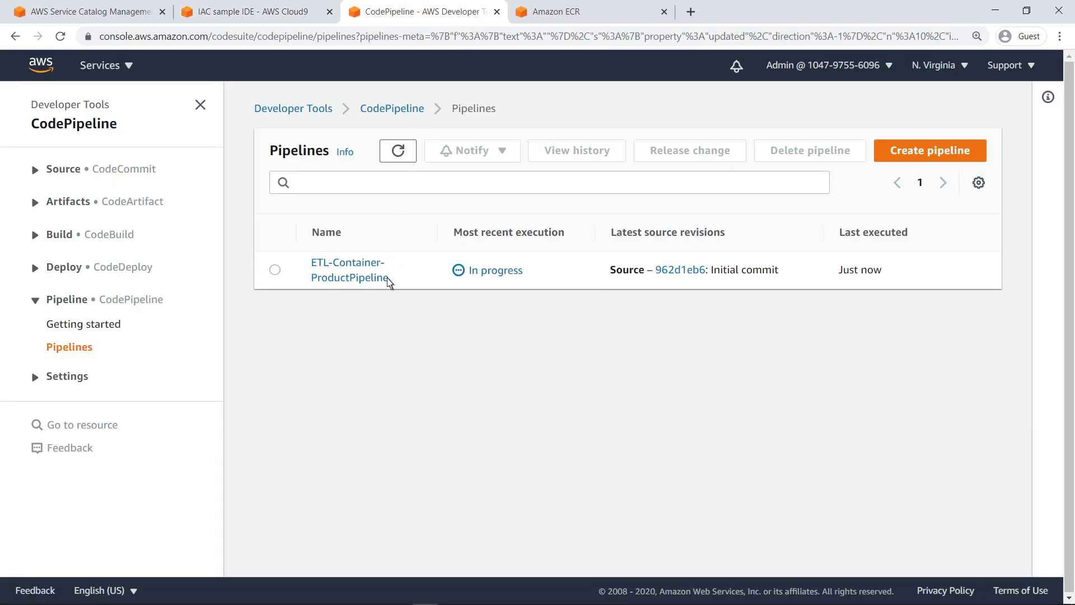
click(349, 270)
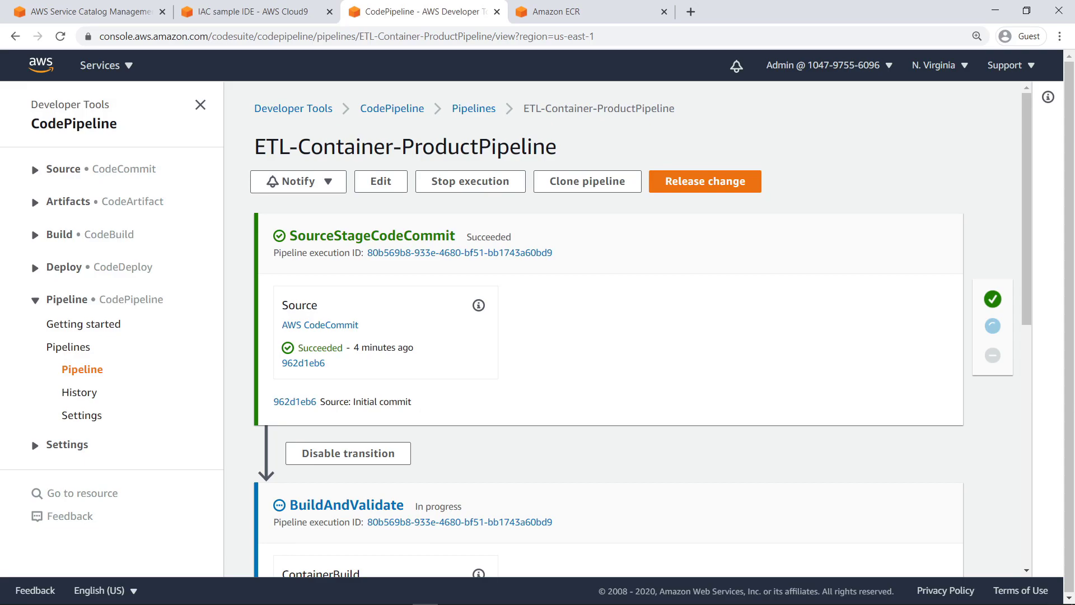
mouse_move(191, 65)
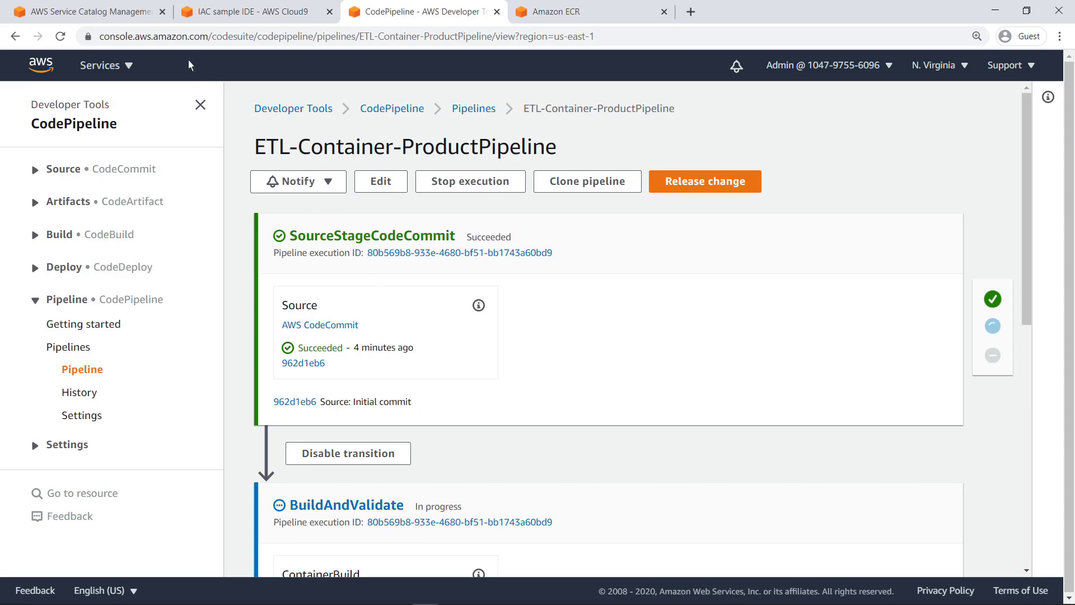
Step: Launch the ECS Fargate Cluster product with its default name and dismiss the launch banner
click(81, 11)
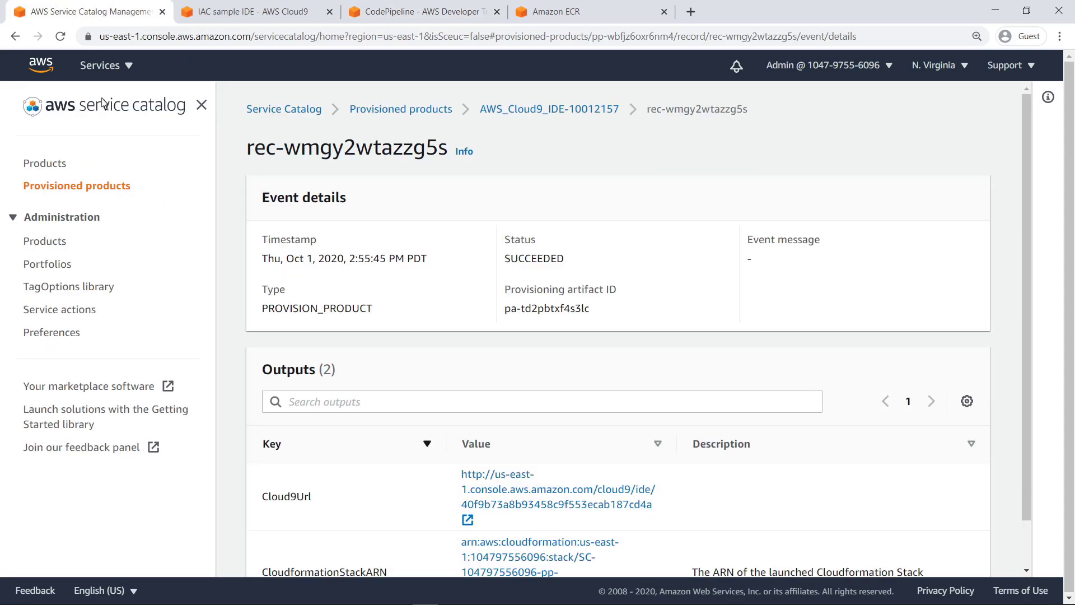
click(44, 163)
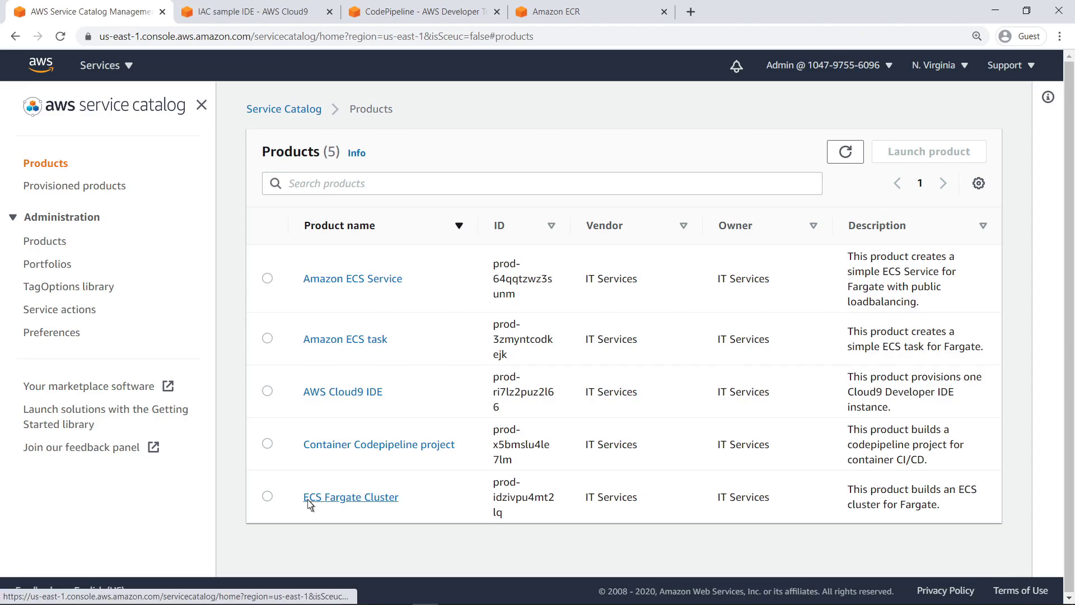
click(350, 497)
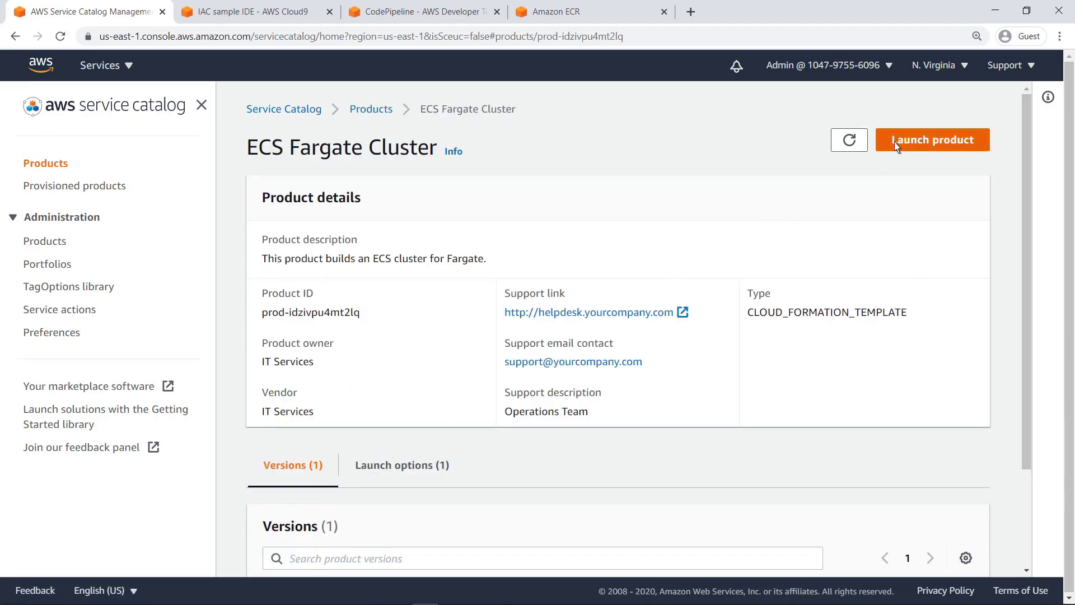
click(931, 140)
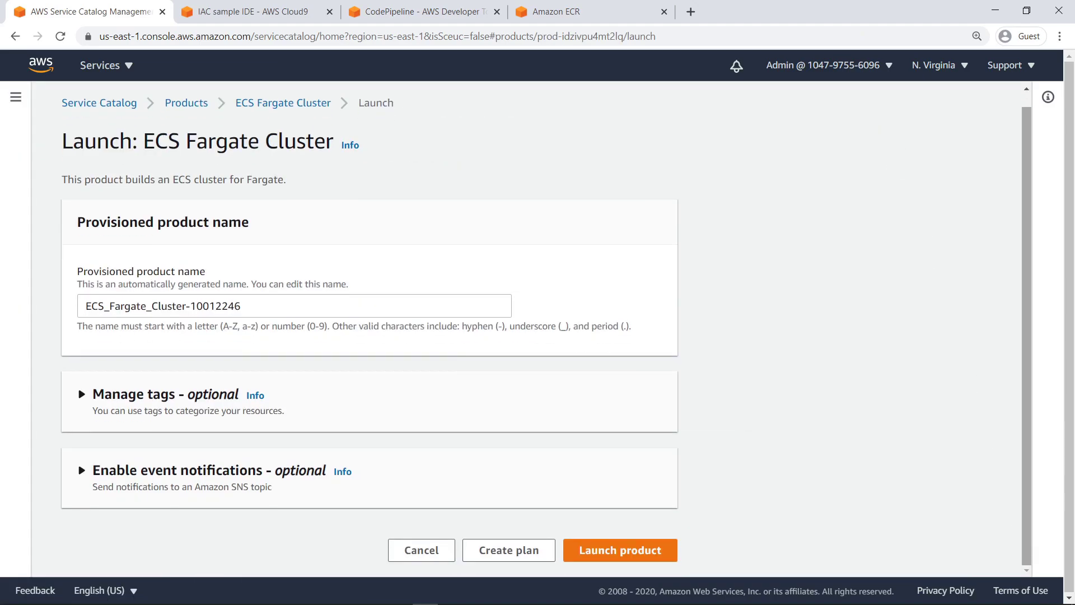
click(618, 550)
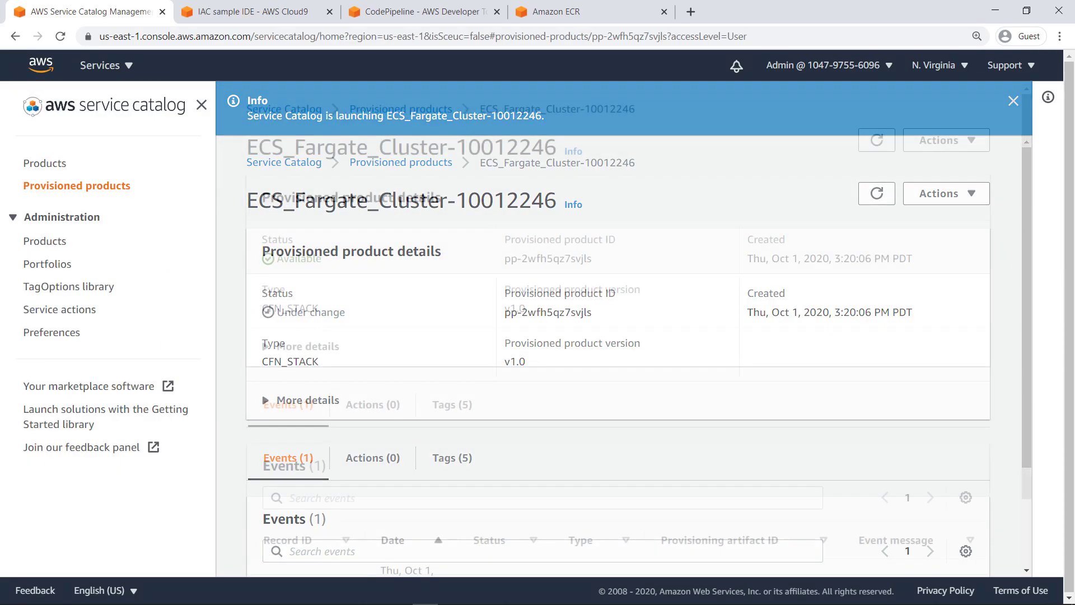
click(1013, 100)
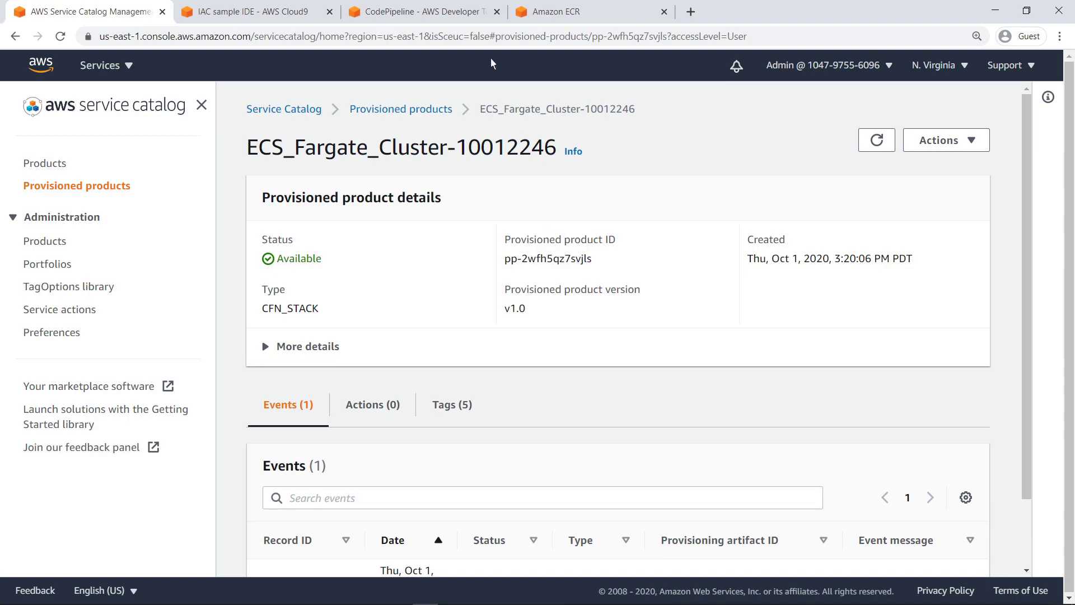
click(426, 11)
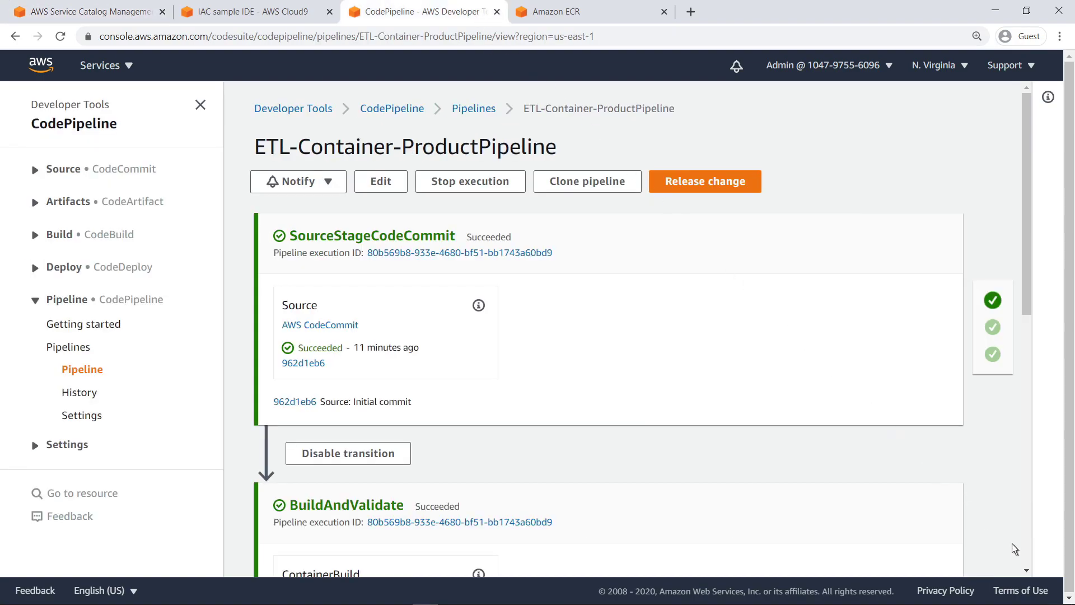
scroll(down, 3)
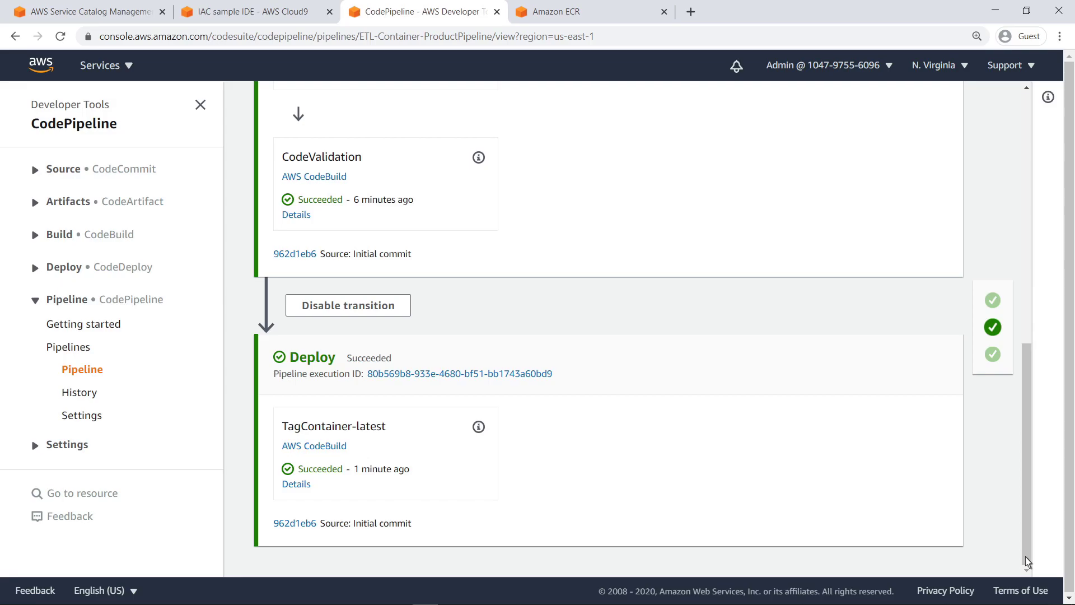
mouse_move(579, 18)
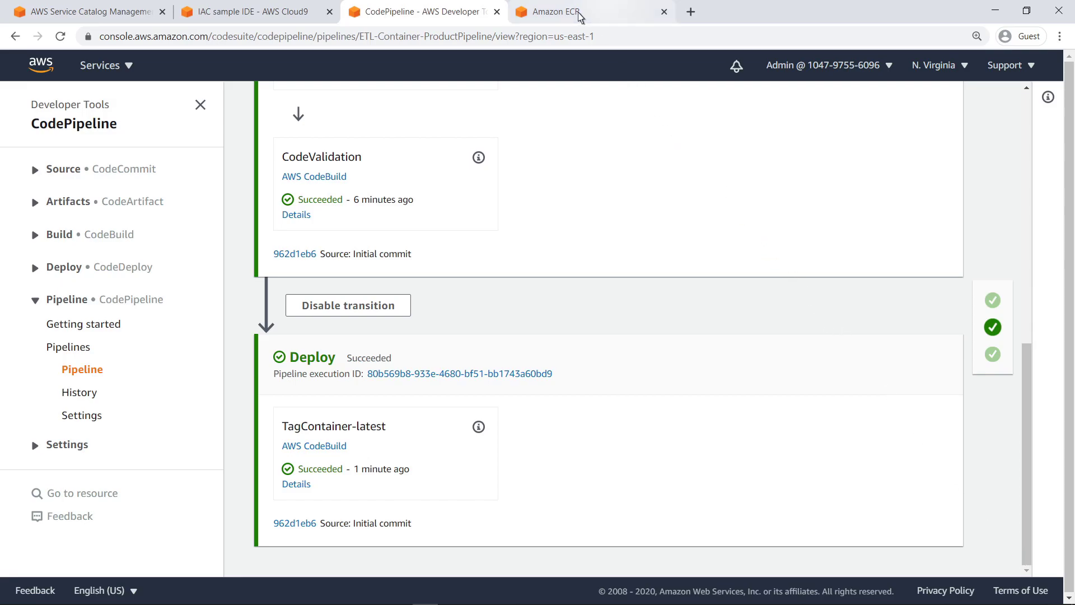
Step: In Amazon ECR's repositories list, select and copy the etltest repository URI
click(557, 11)
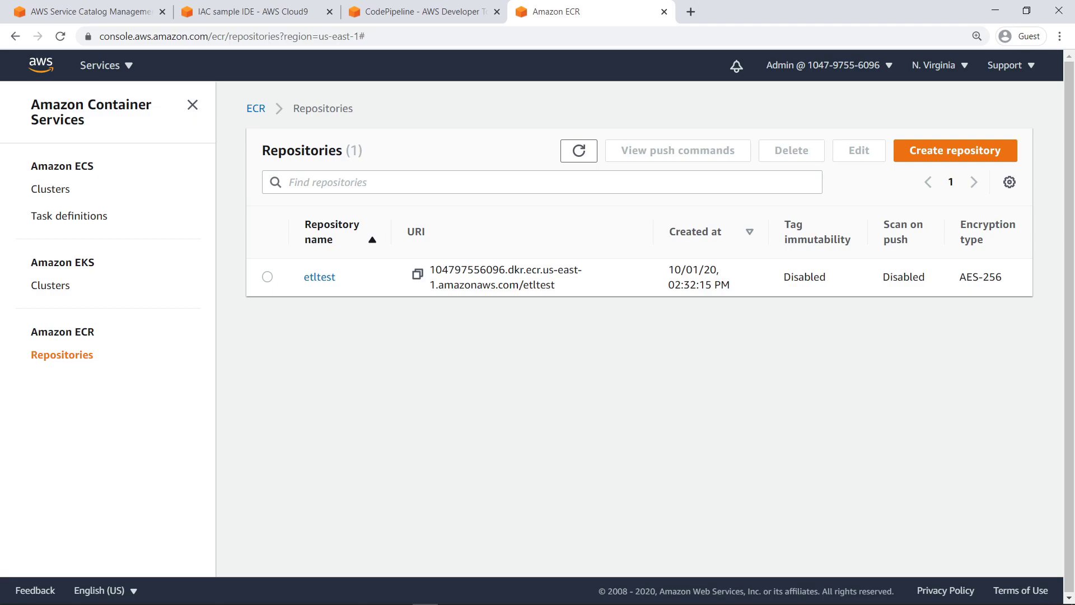
mouse_move(563, 199)
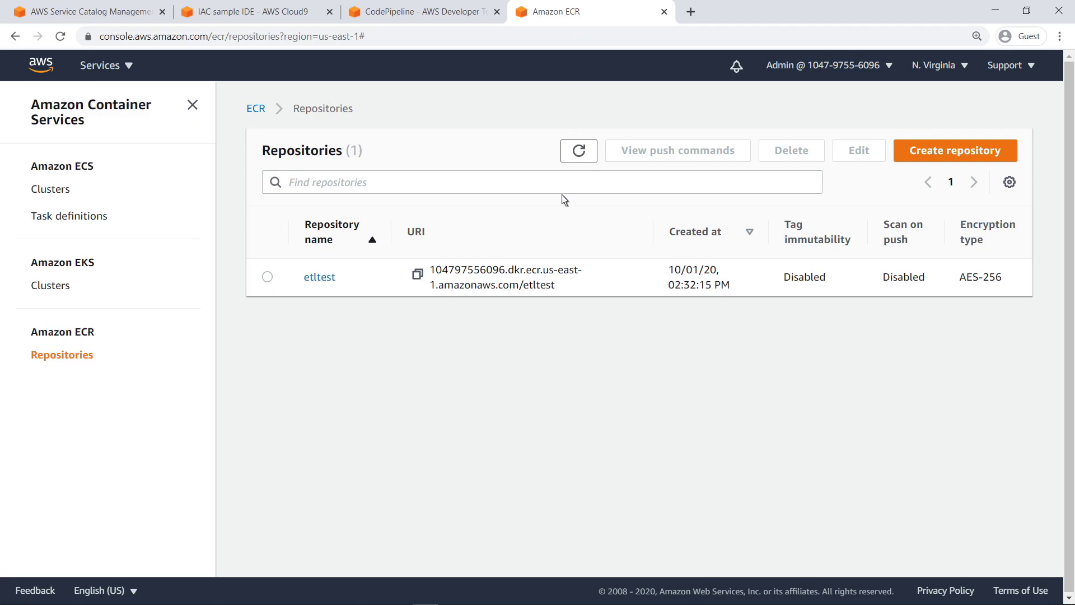
double_click(506, 277)
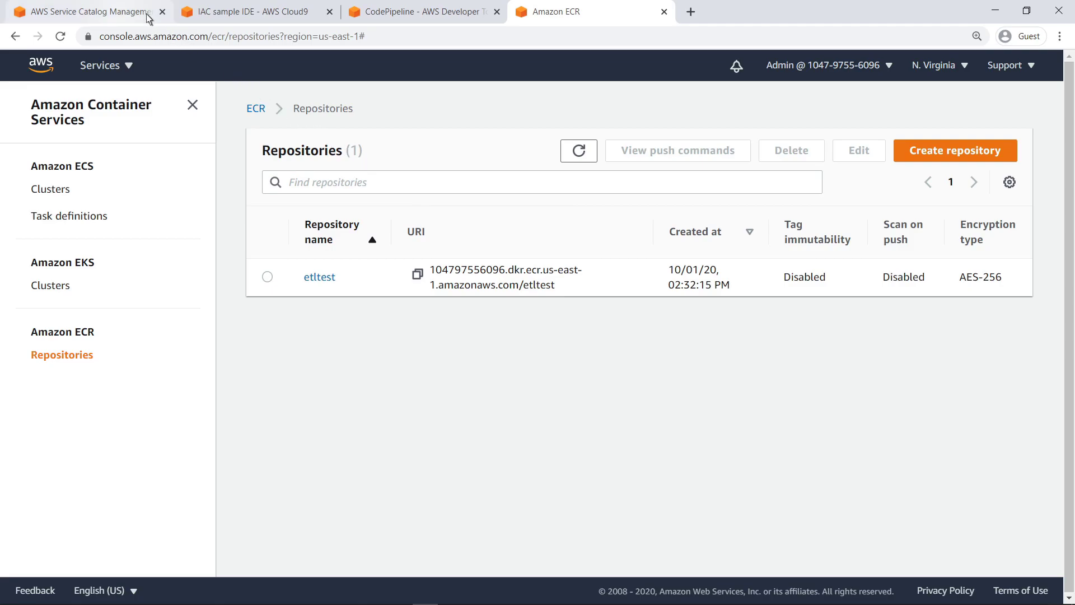
Step: Start launching the Amazon ECS Service product from the Service Catalog products list
click(82, 11)
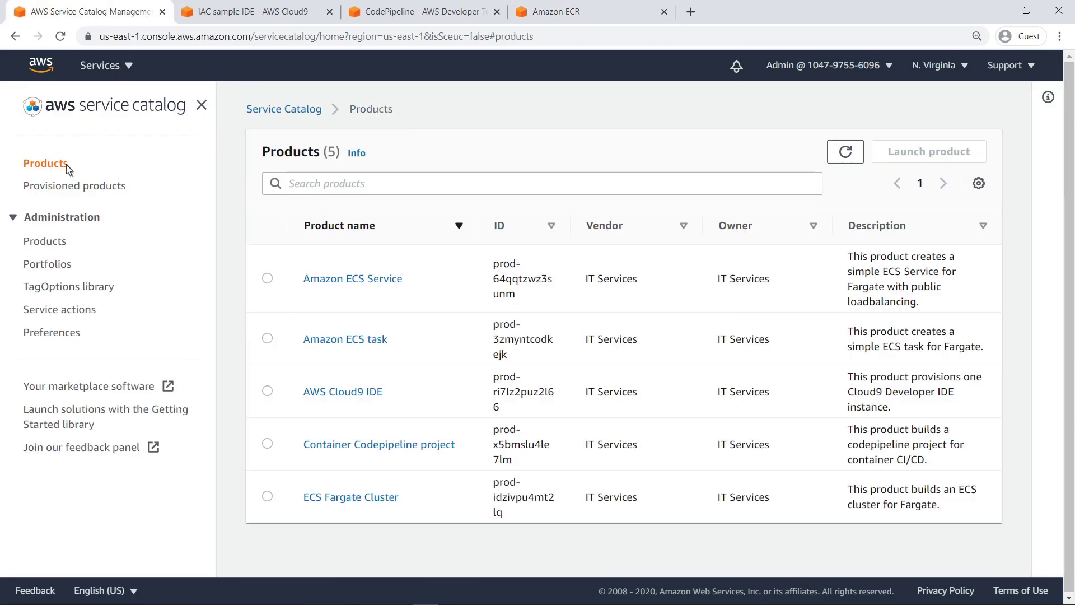
click(351, 279)
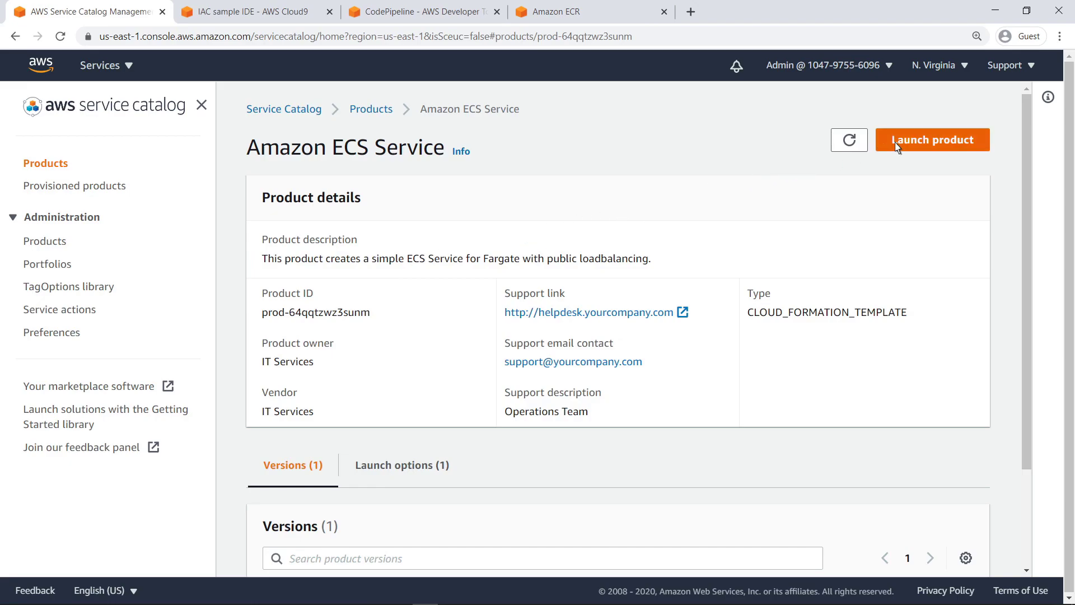
click(931, 140)
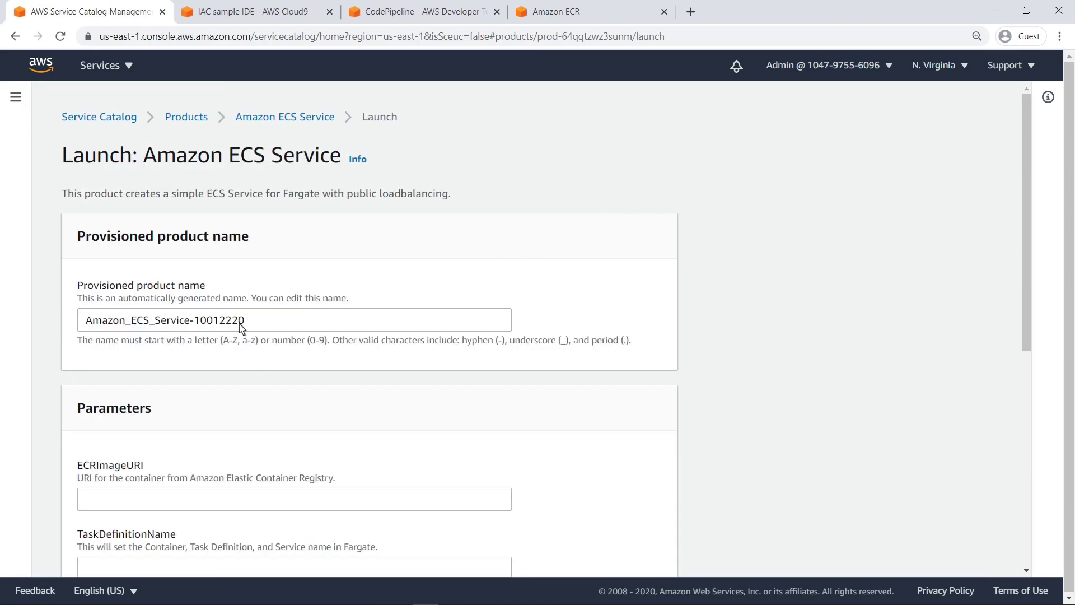
text(ContainerService)
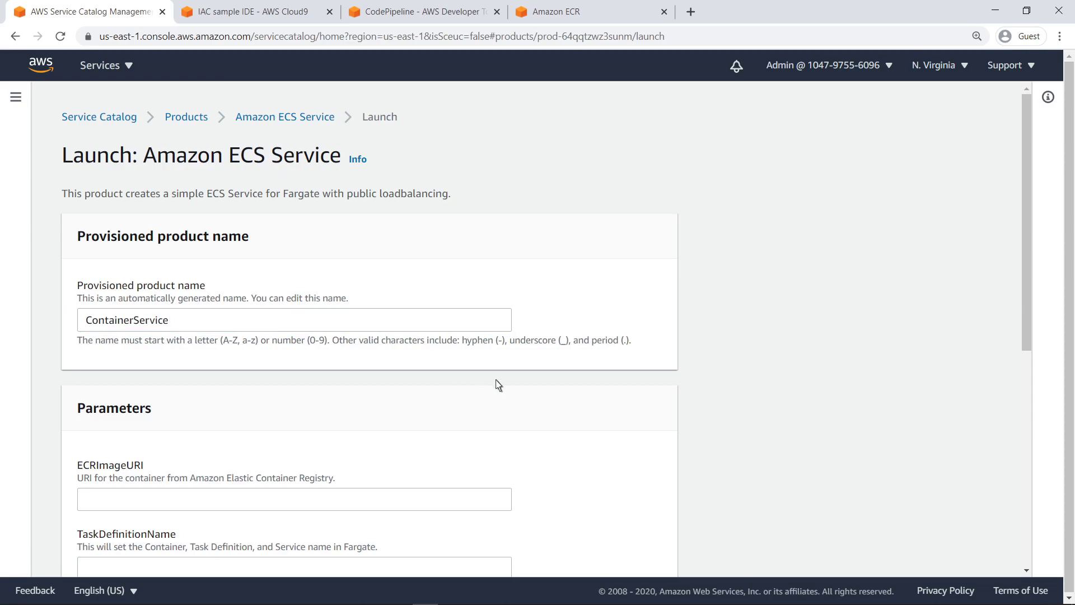
scroll(down, 3)
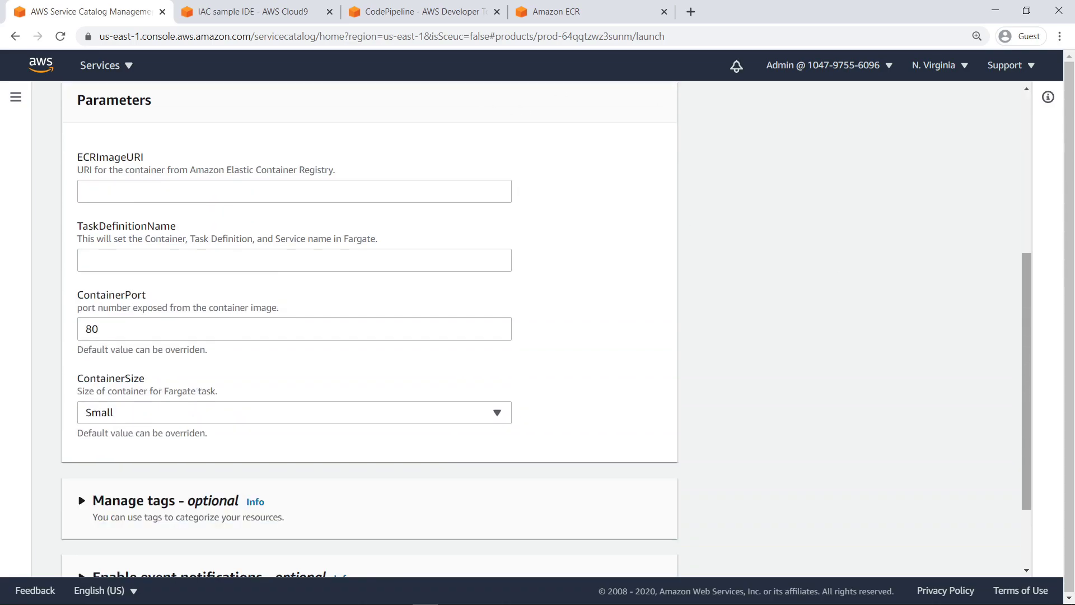
mouse_move(113, 203)
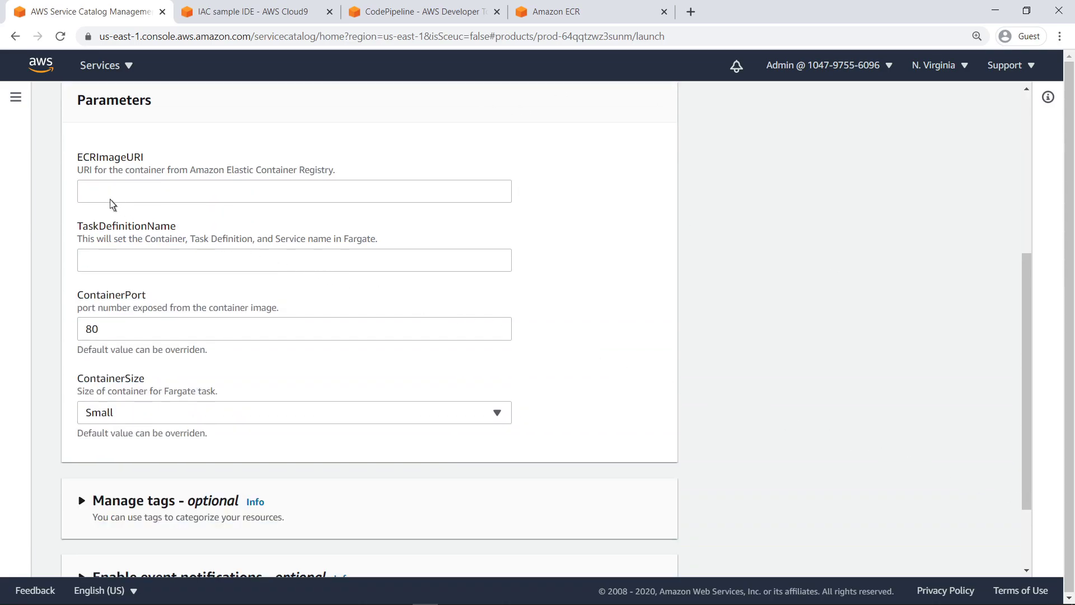
text(104797556096.dkr.ecr.us-east-1.amazonaws.com/etltest)
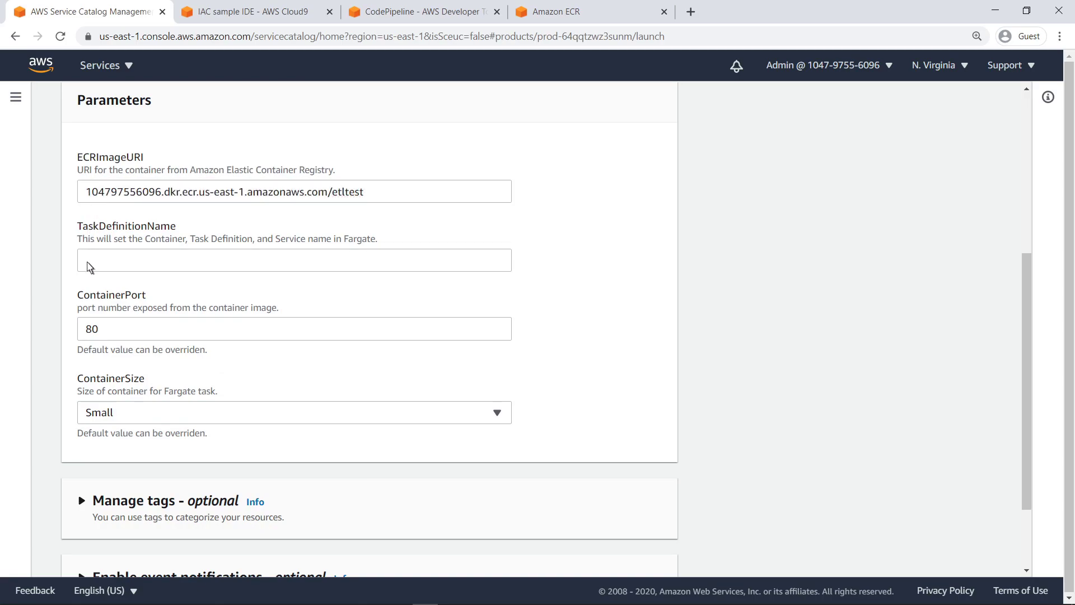
text(etltest)
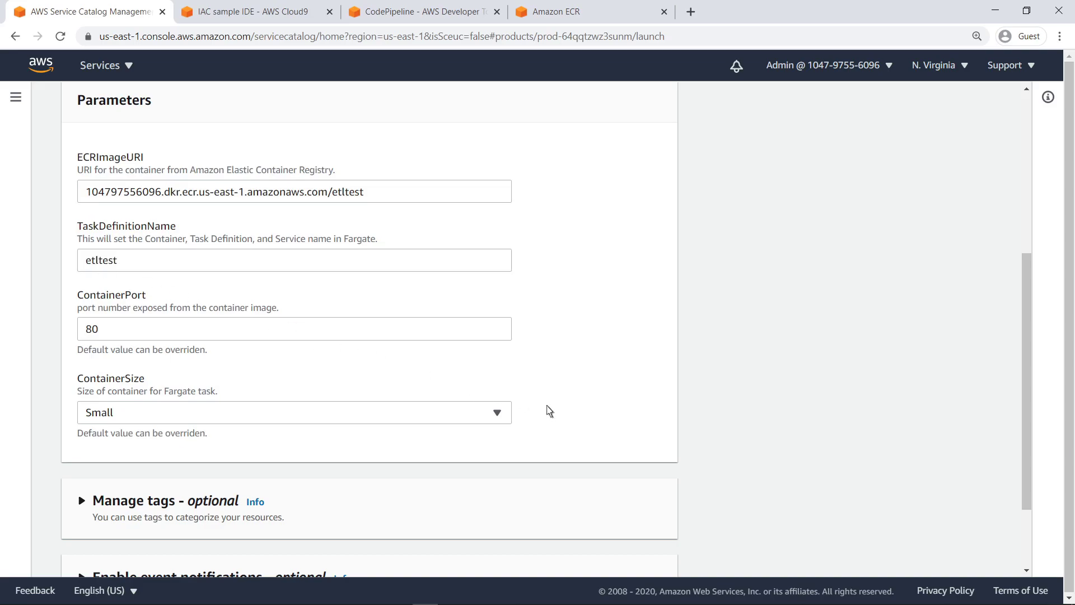
scroll(down, 3)
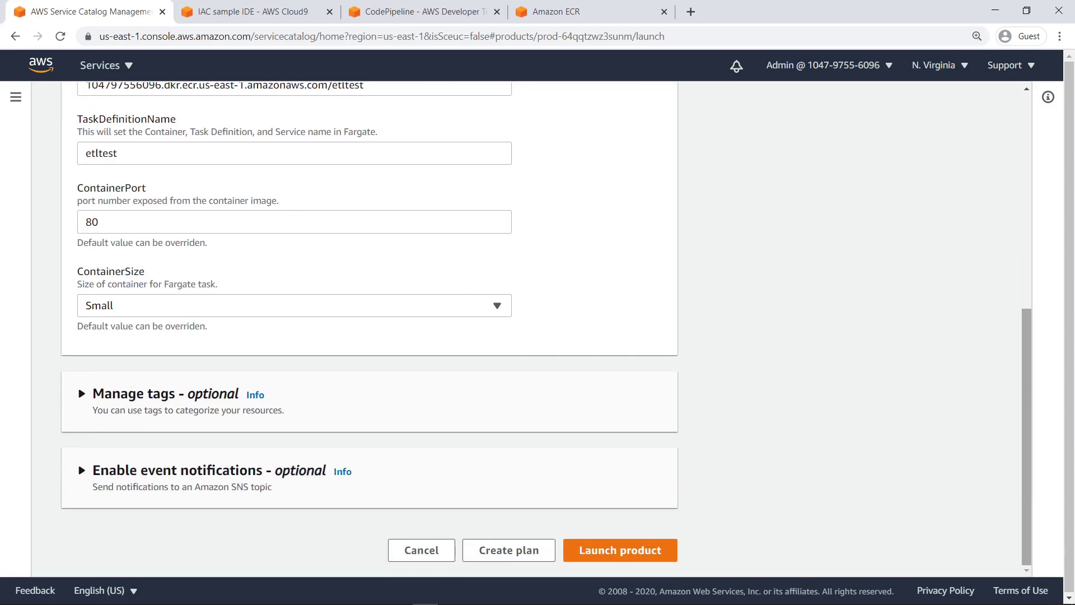
click(618, 549)
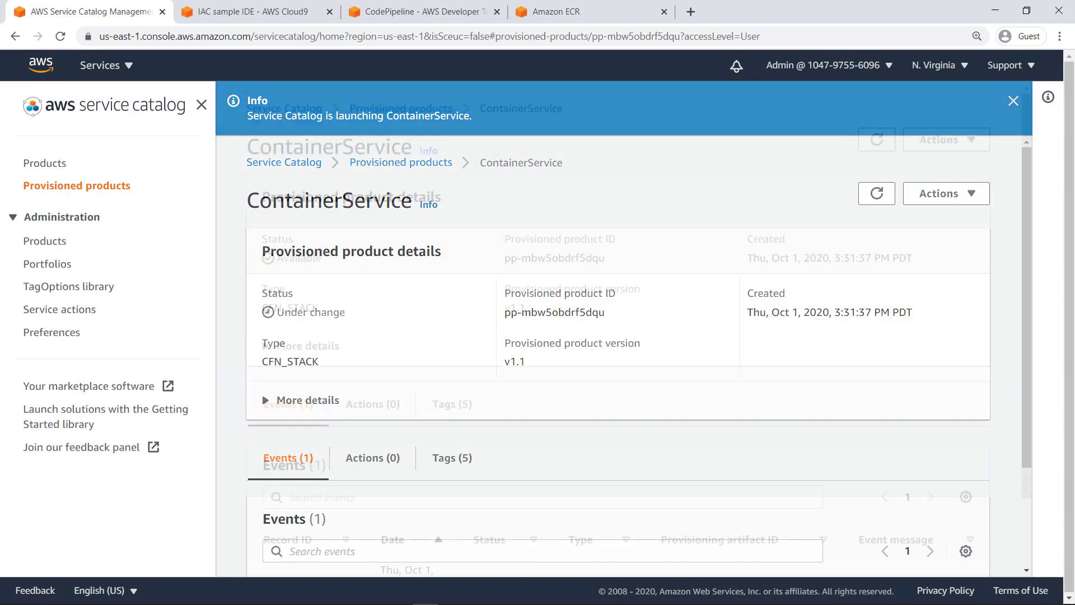
Step: View the ECS_Fargate_Cluster-10012246 provisioning event's outputs, including ClusterName and ExternalUrl
click(1014, 101)
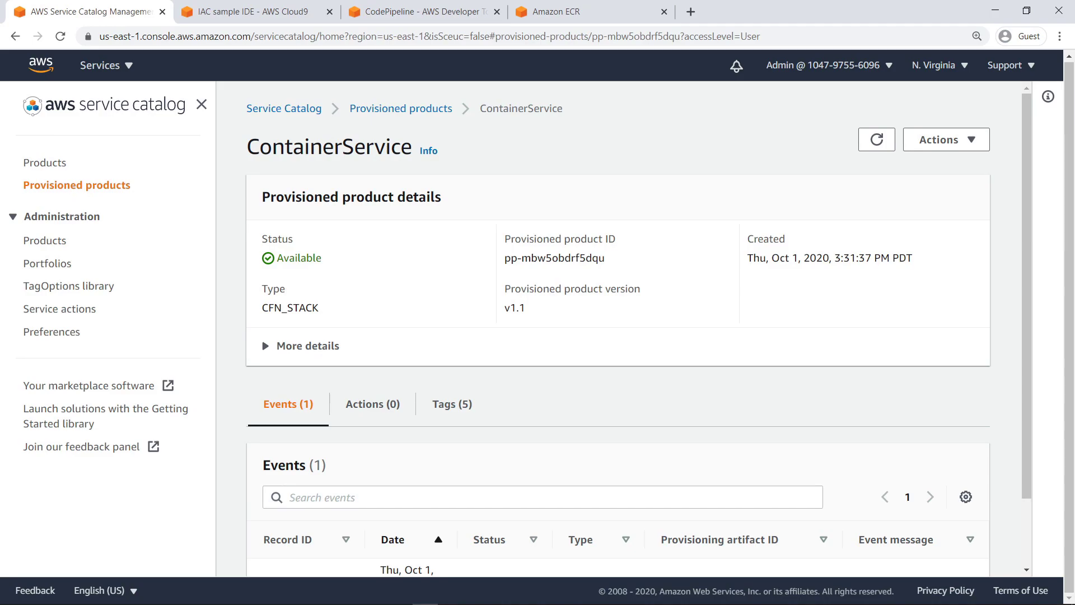
mouse_move(401, 108)
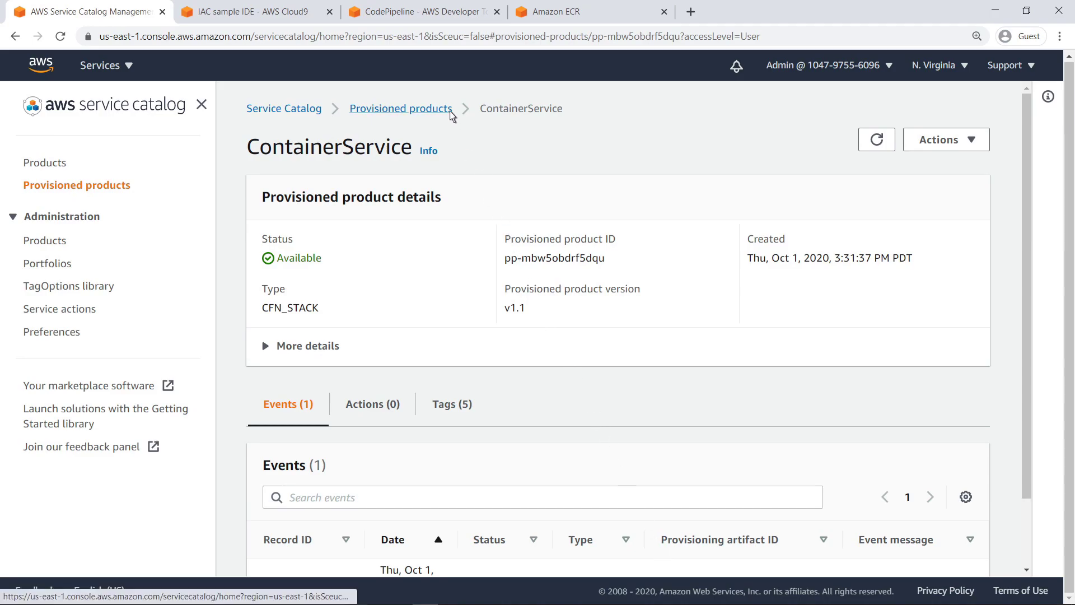
click(401, 109)
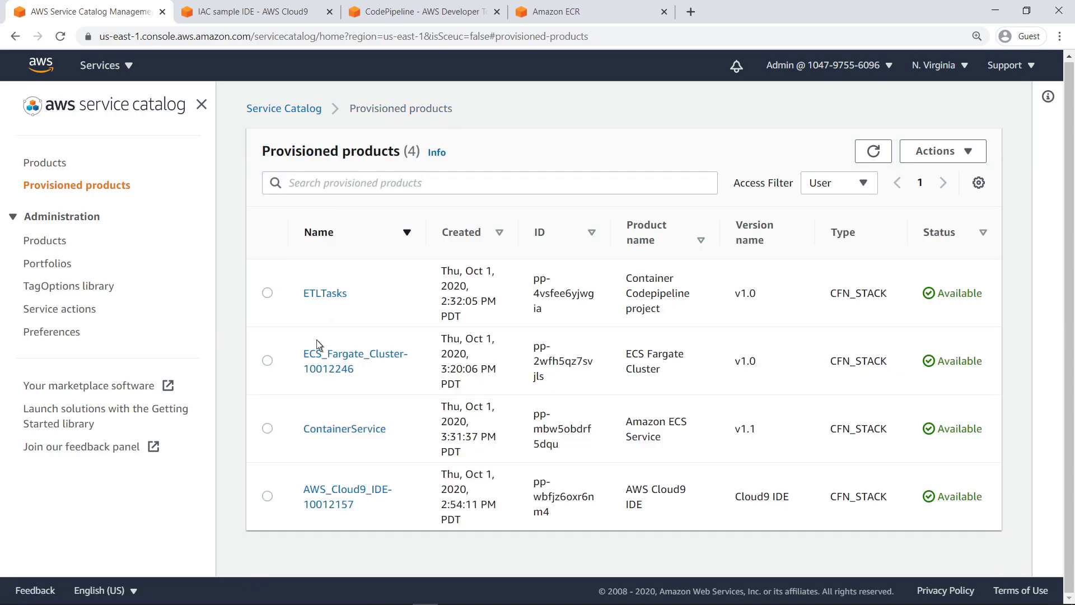
click(355, 353)
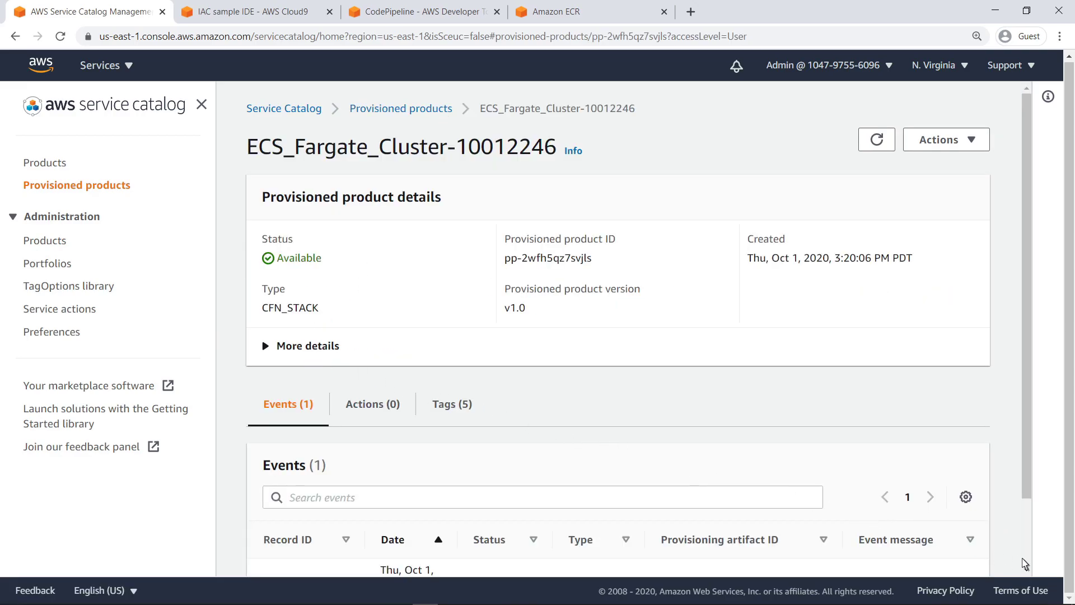
scroll(down, 3)
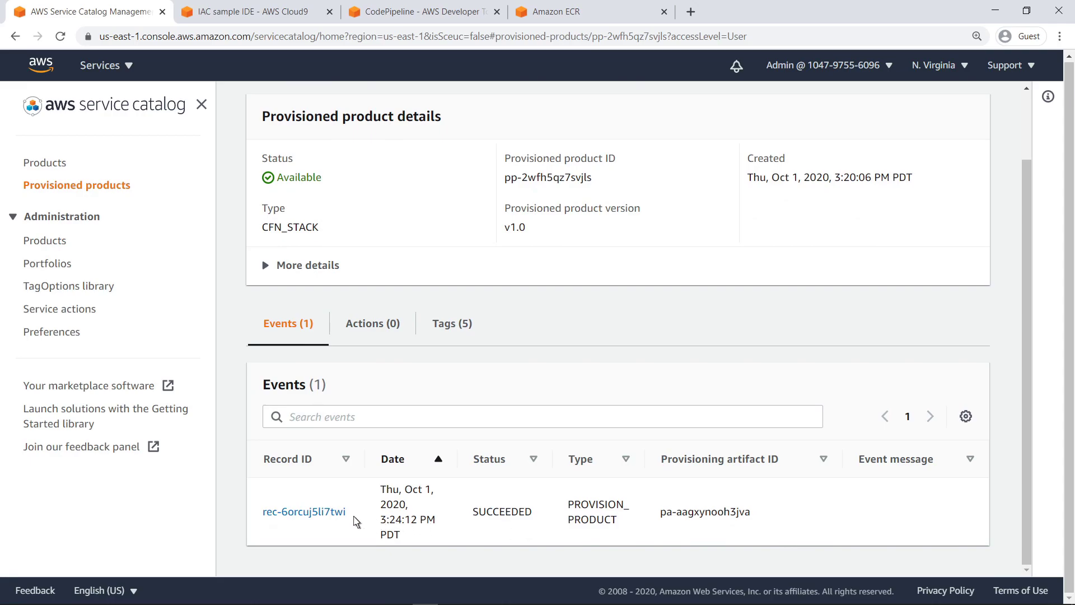
click(303, 512)
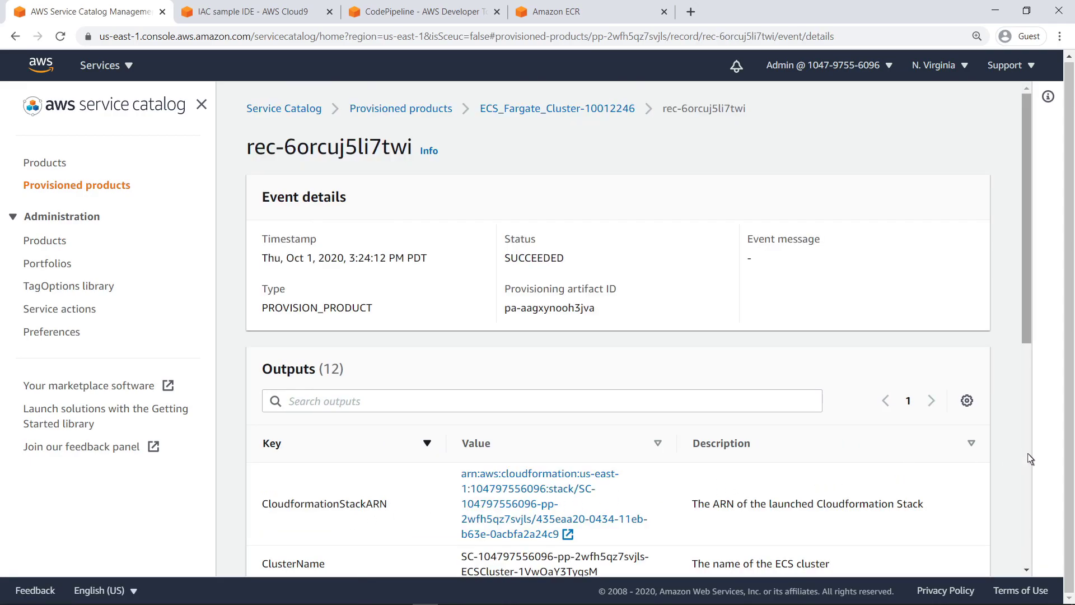
scroll(down, 3)
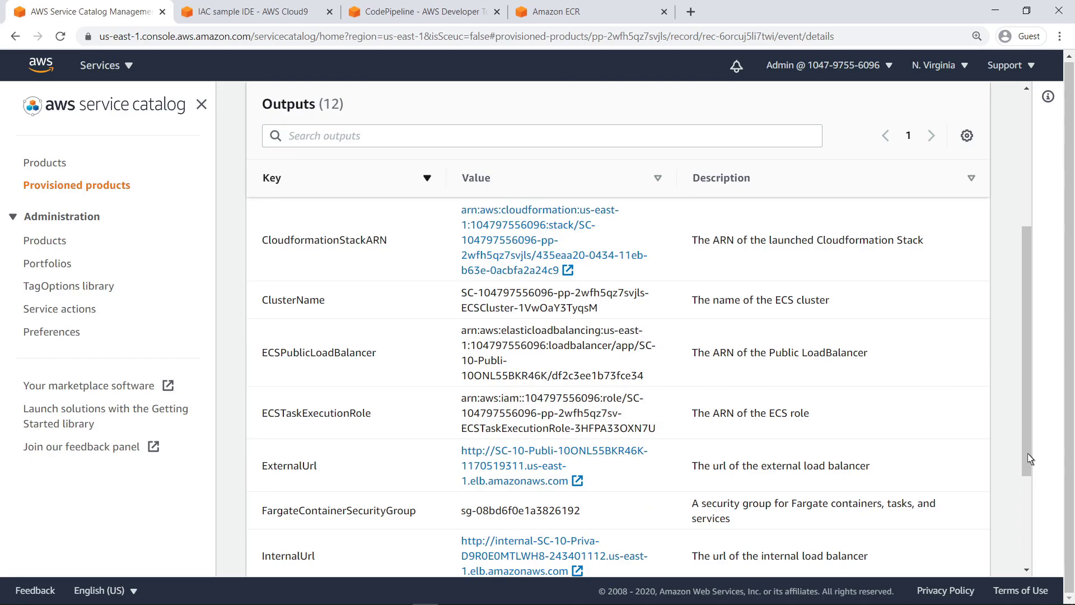
mouse_move(655, 458)
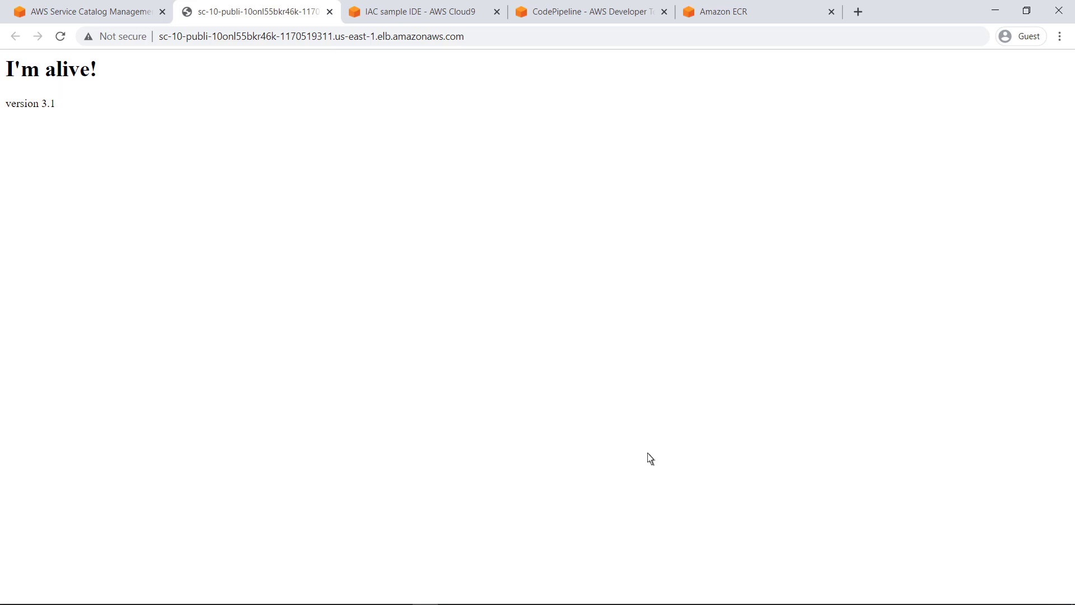
mouse_move(349, 38)
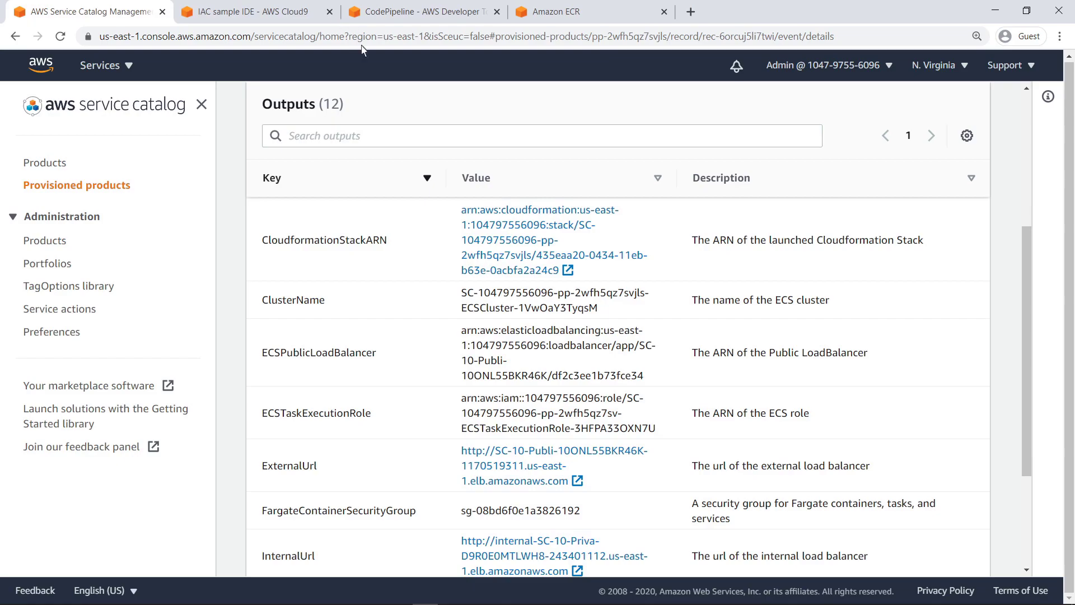
mouse_move(598, 314)
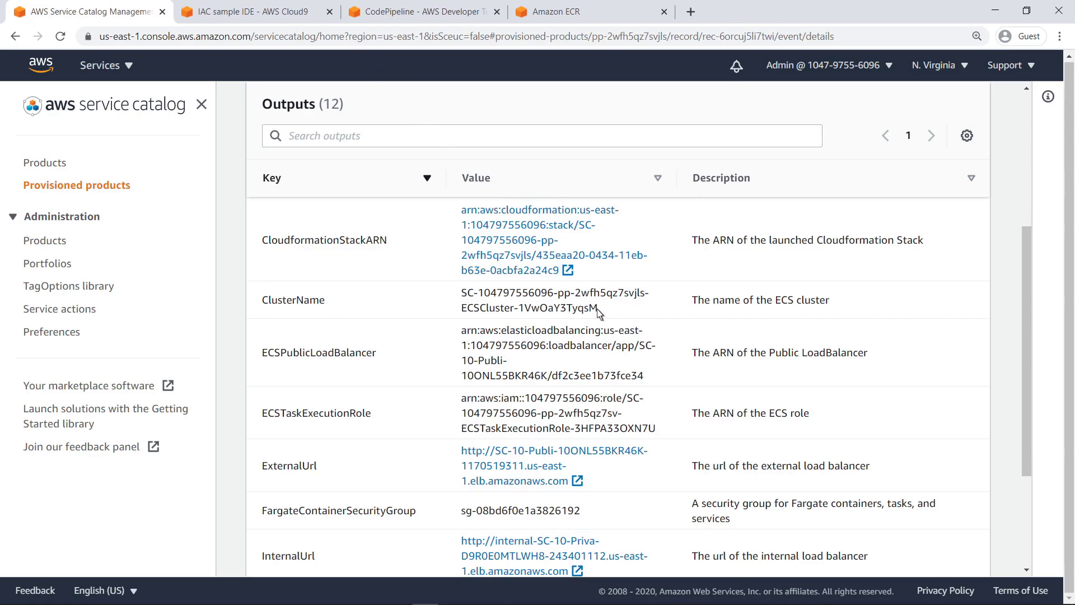
mouse_move(322, 33)
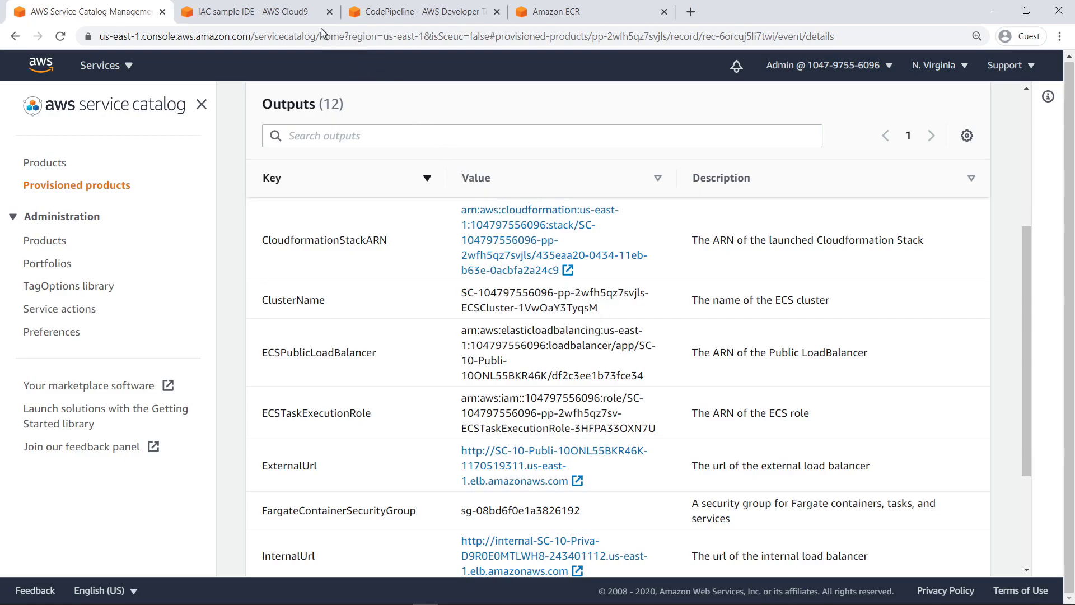
Step: Fill buildspec-deploy.yml's update-service command with service etltasks and the Fargate ClusterName, and save
click(249, 11)
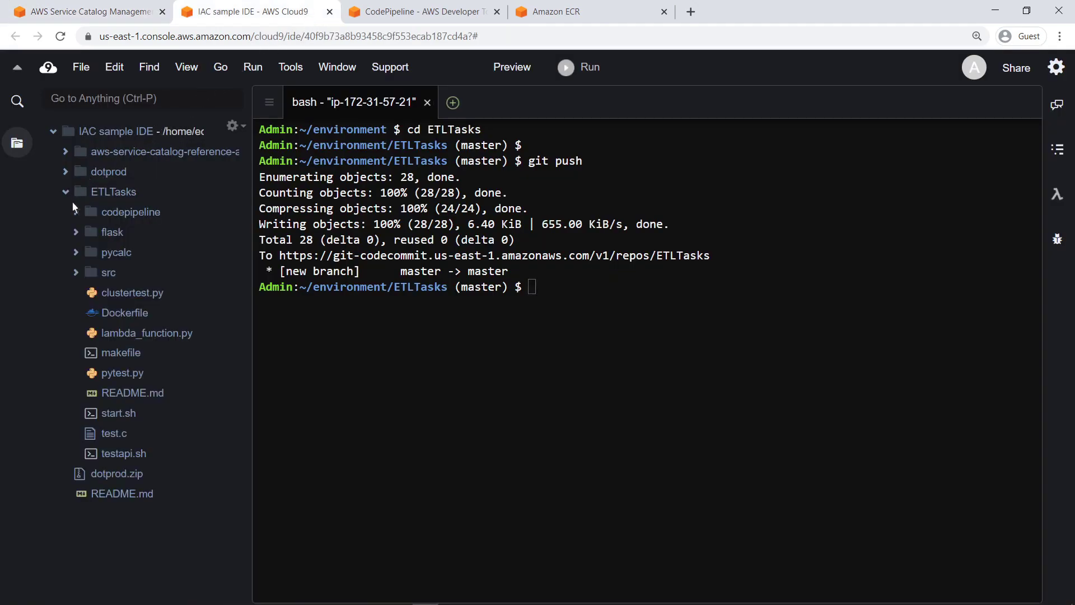
click(130, 211)
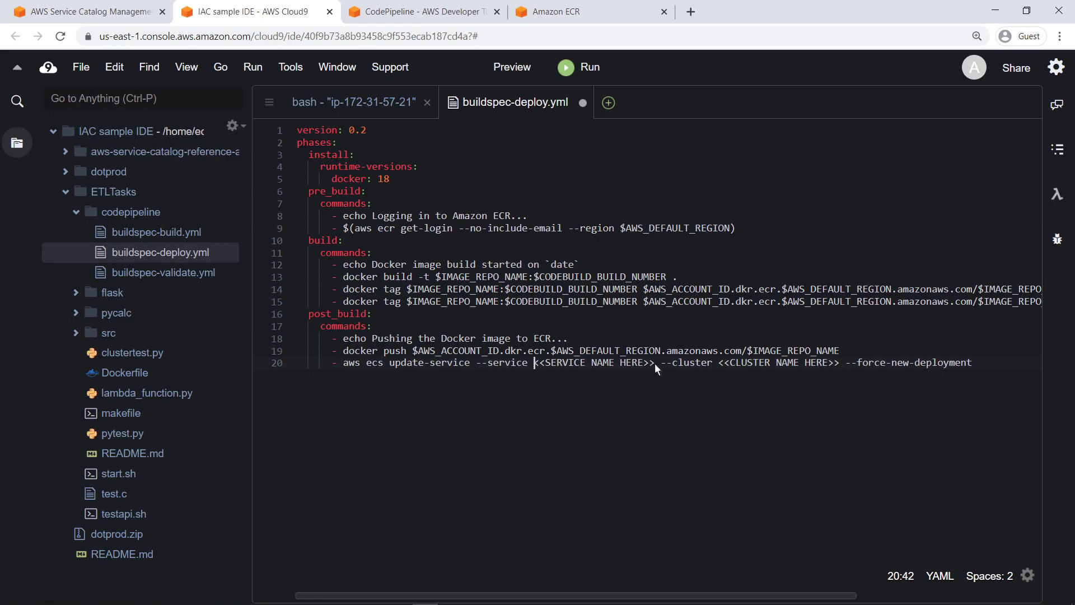
text(etltasks)
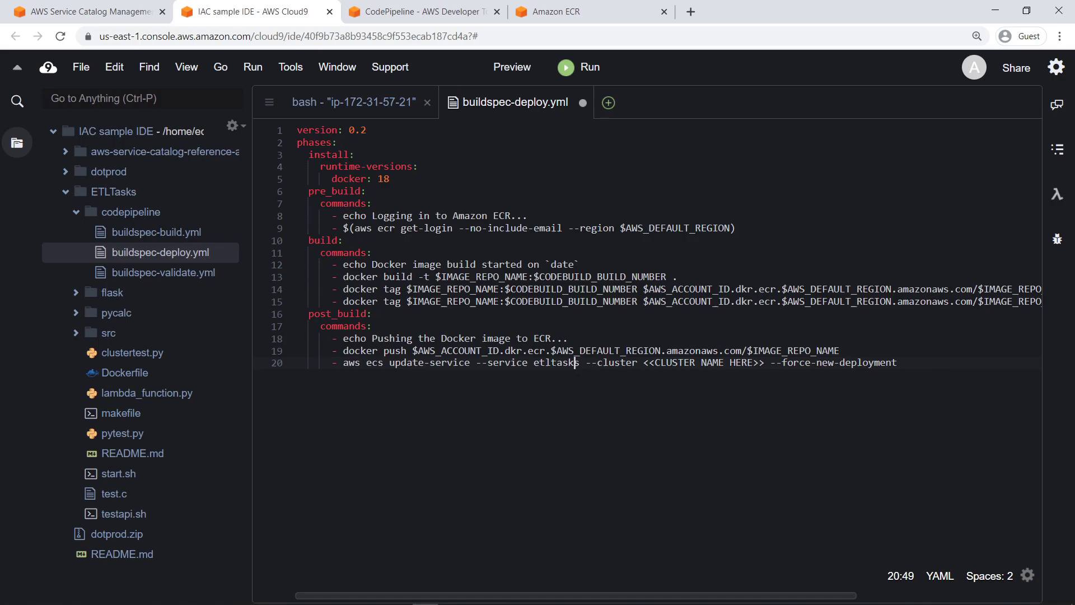
click(644, 362)
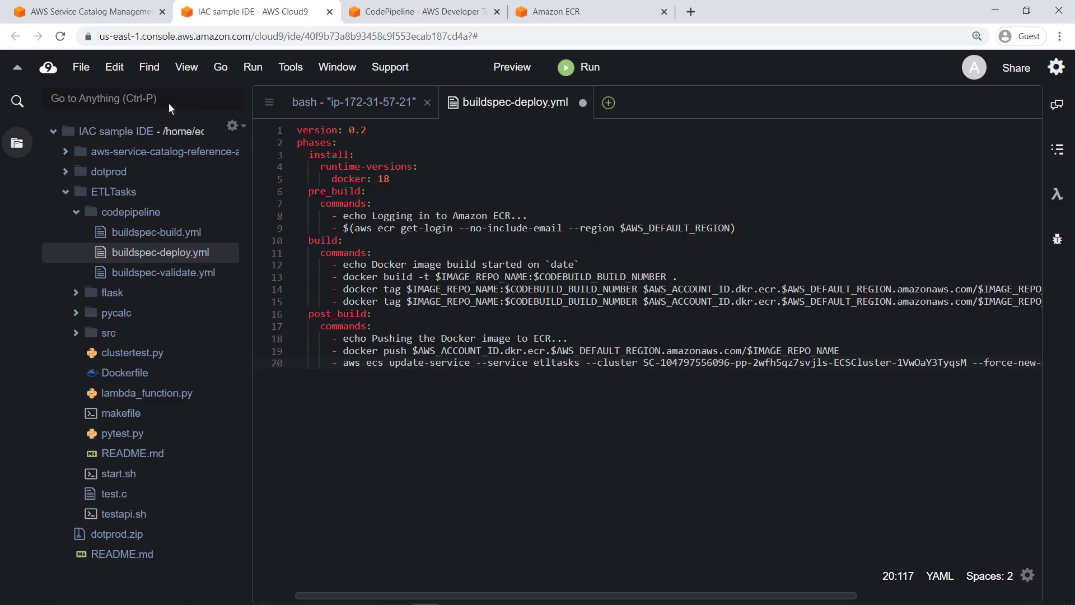
click(80, 66)
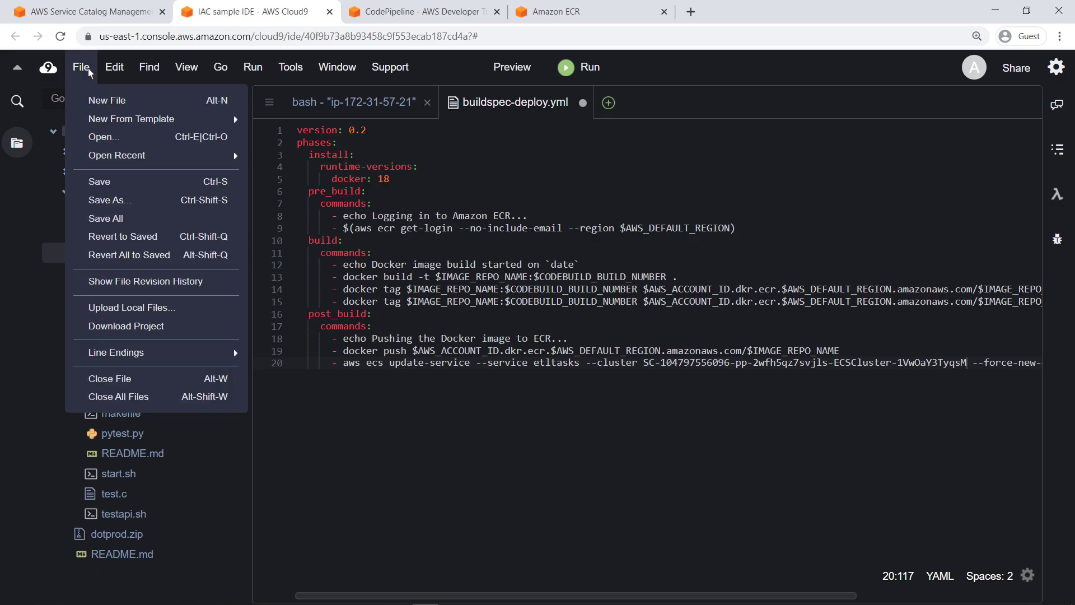
mouse_move(108, 186)
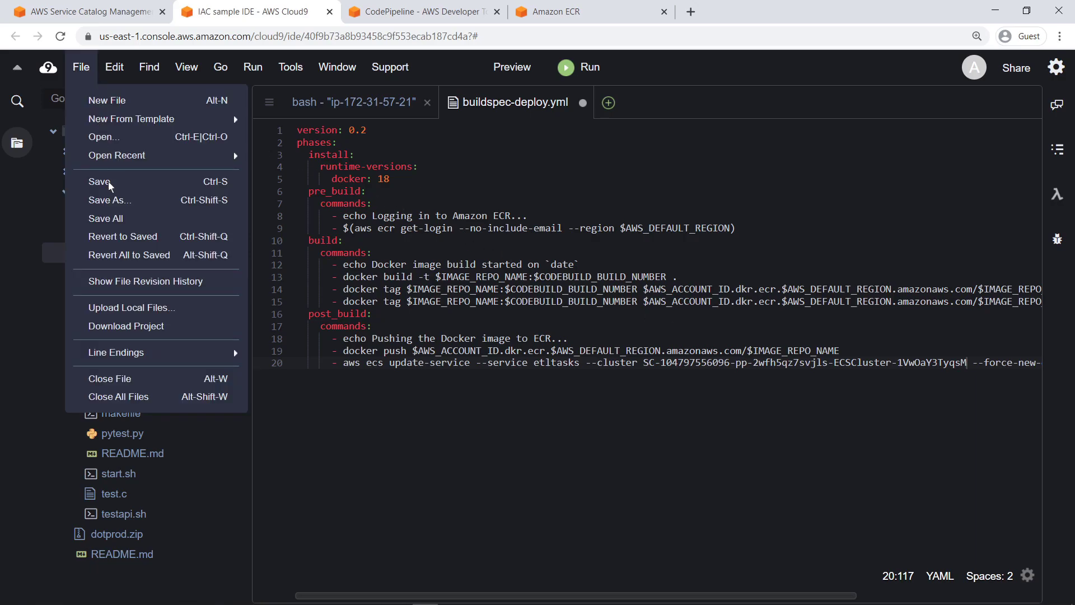
click(98, 181)
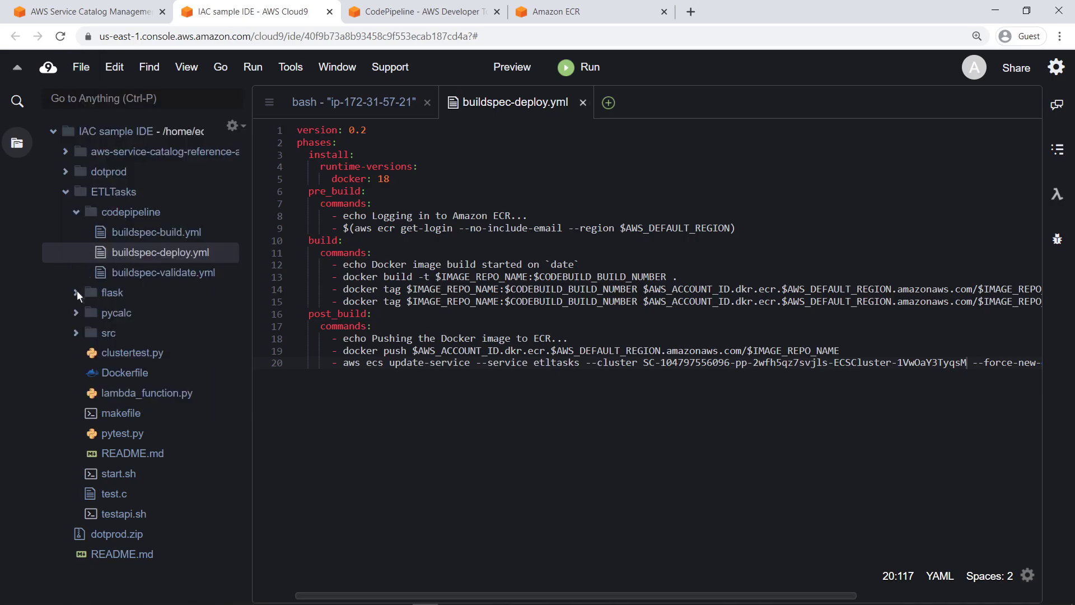
Step: Edit flask/application.py to greet 'Hello CodePipeline!' with version 3.2, then return to the bash terminal
click(77, 293)
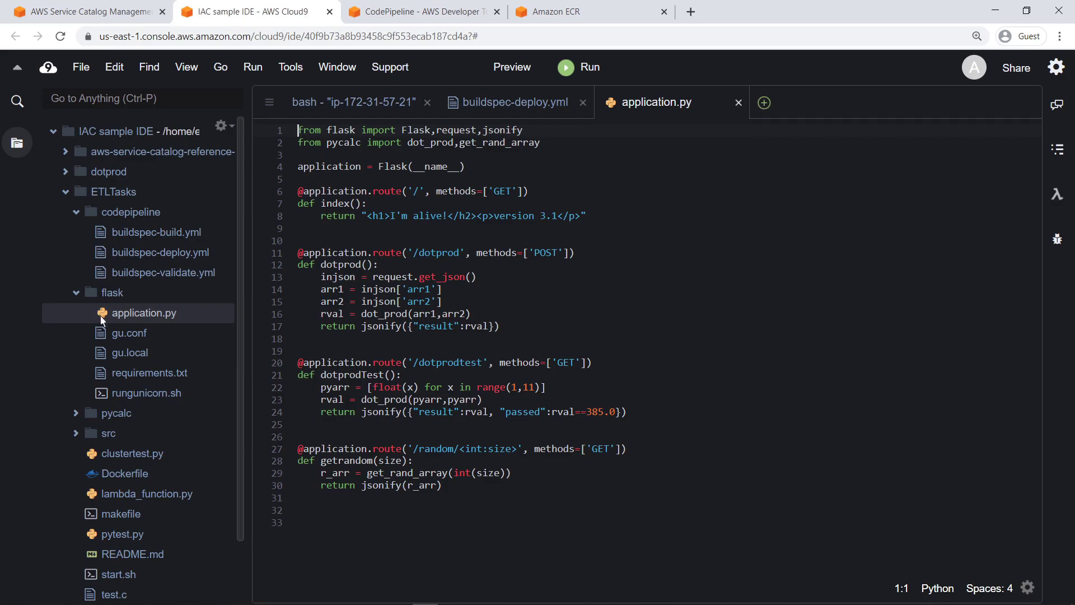
click(404, 215)
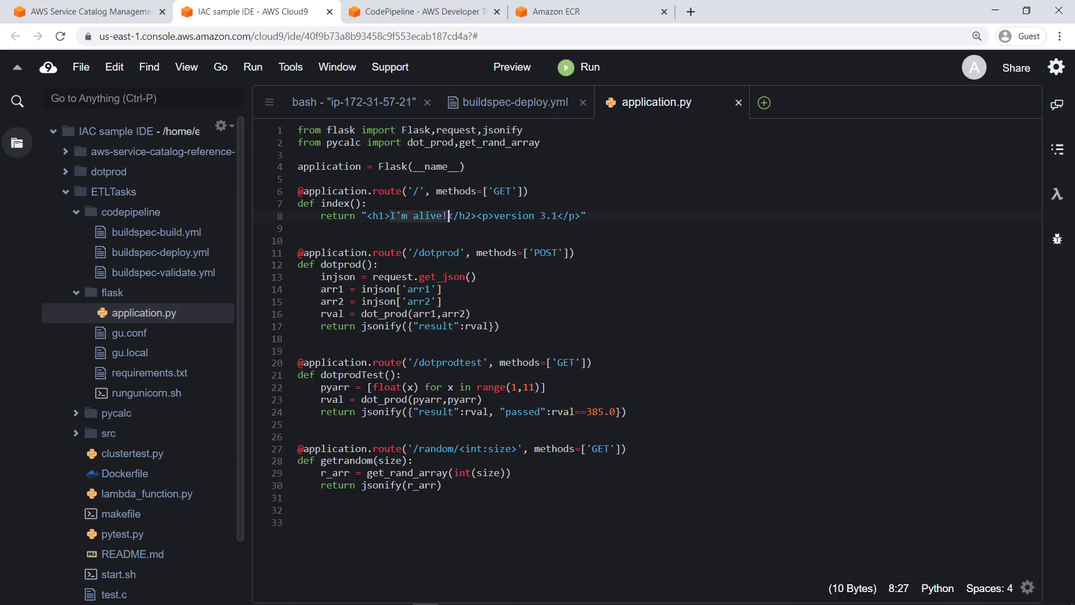
text(Hello CodePipeline!)
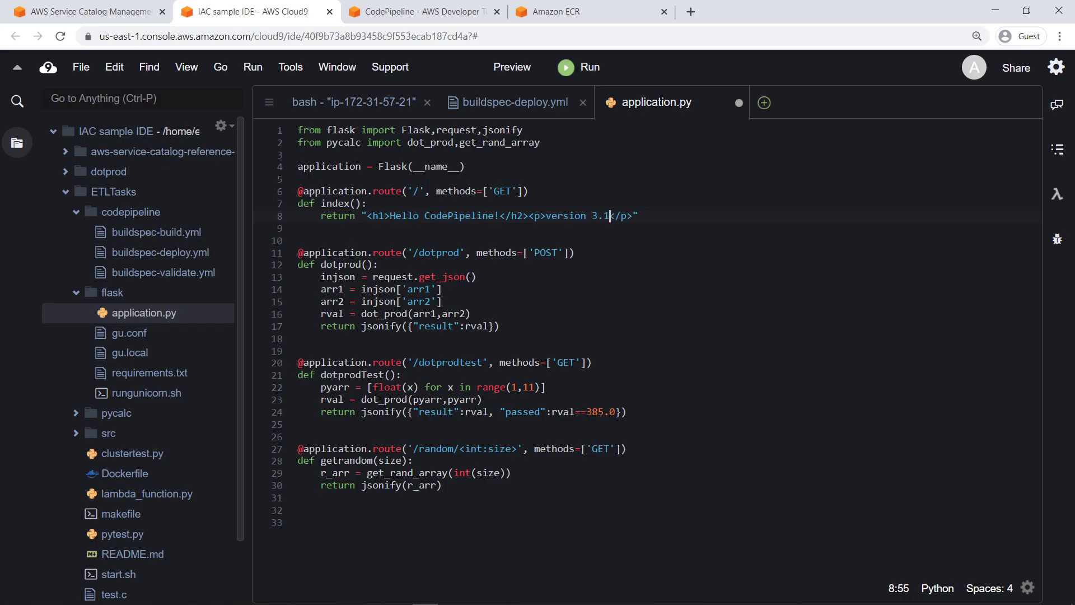
text(2)
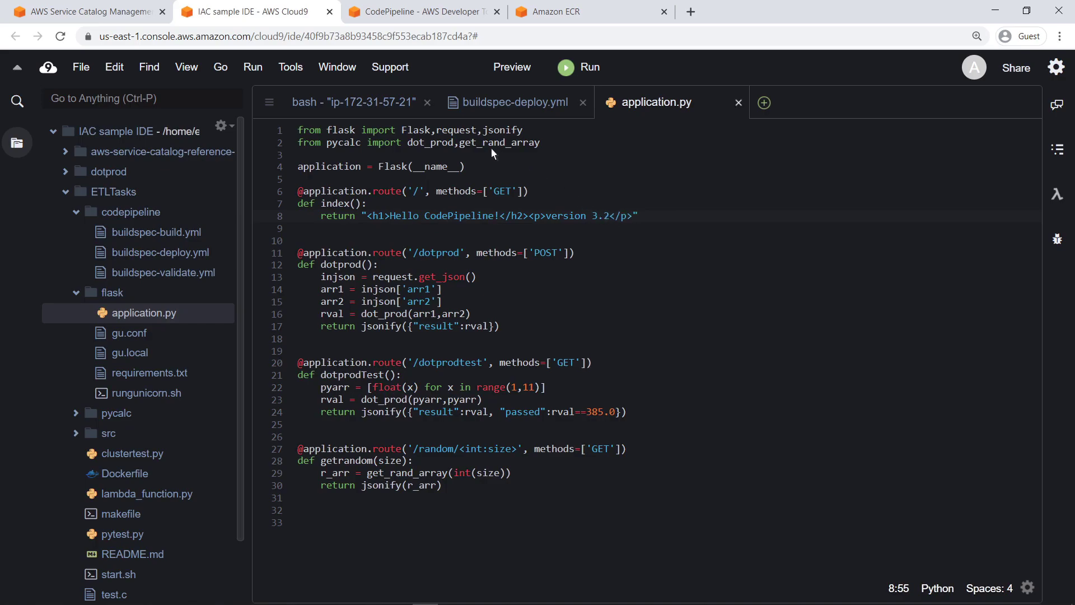
click(351, 102)
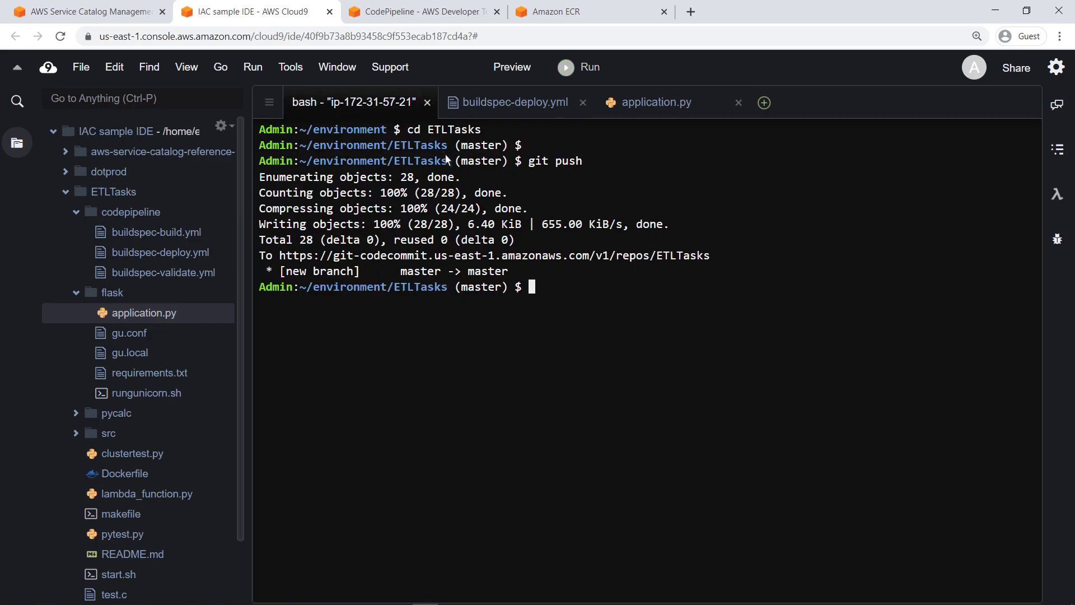
Step: Run git add --all, commit 'Version 3.2' and push to the ETLTasks CodeCommit repository
text(git add --all)
text(git push)
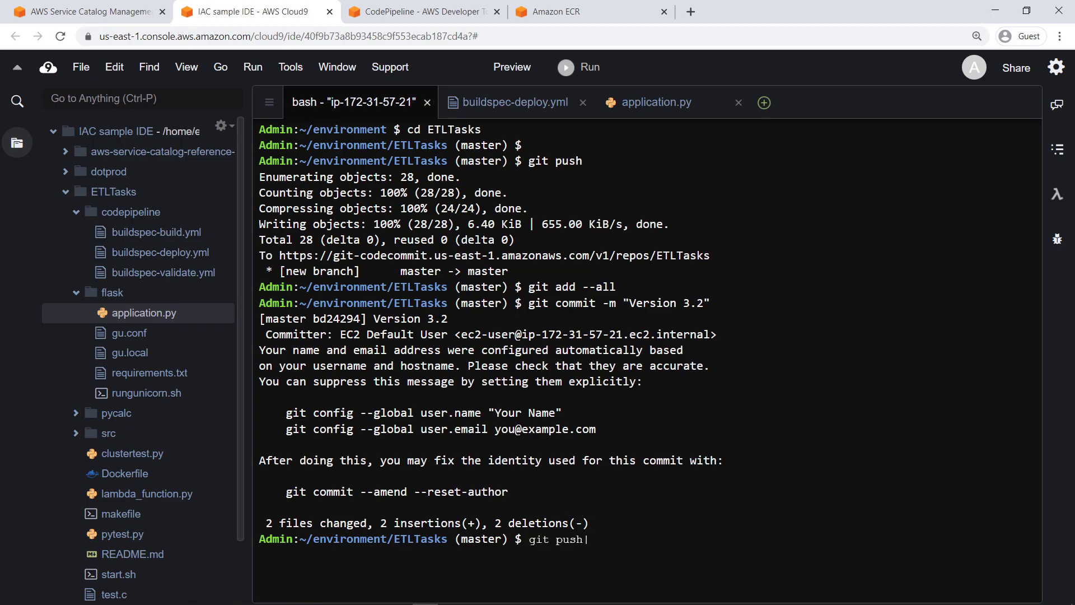
key(Return)
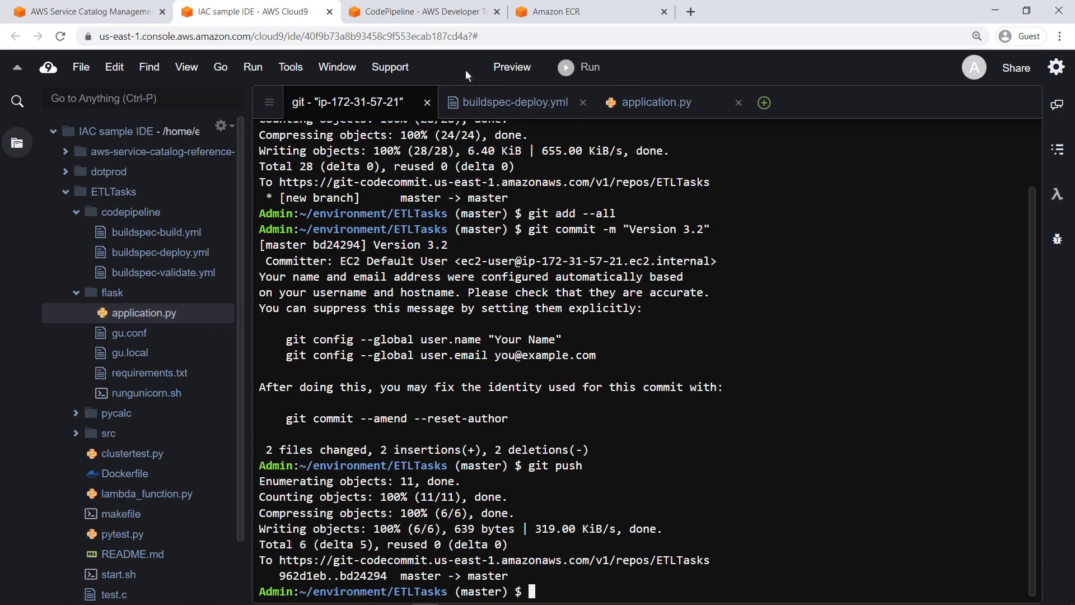
click(418, 11)
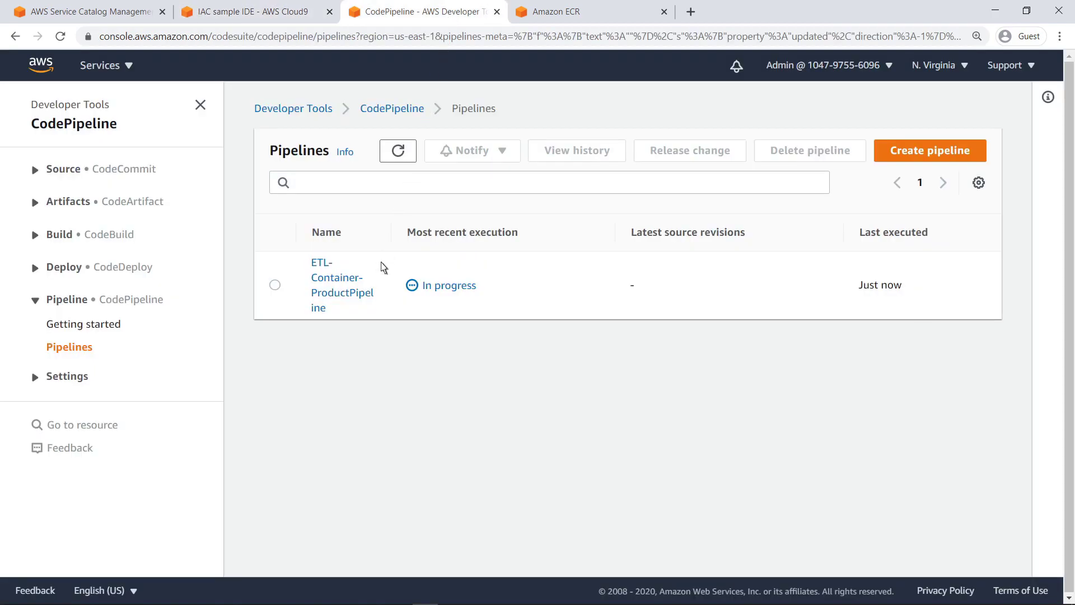
Step: Check ETL-Container-ProductPipeline's Version 3.2 run, then load the cluster ExternalUrl showing Hello CodePipeline! 3.2
click(336, 285)
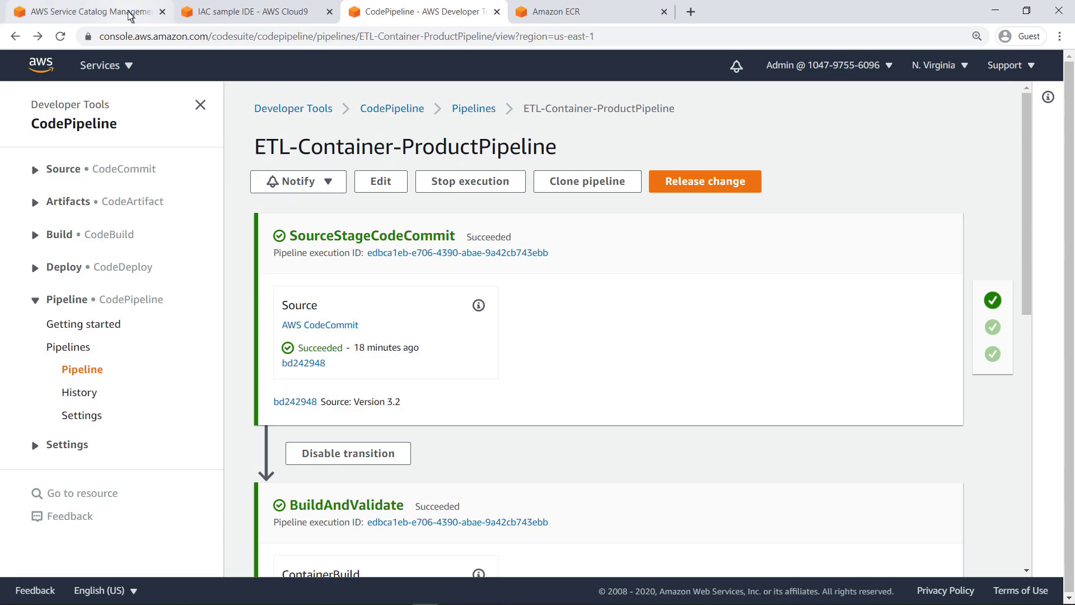
click(82, 11)
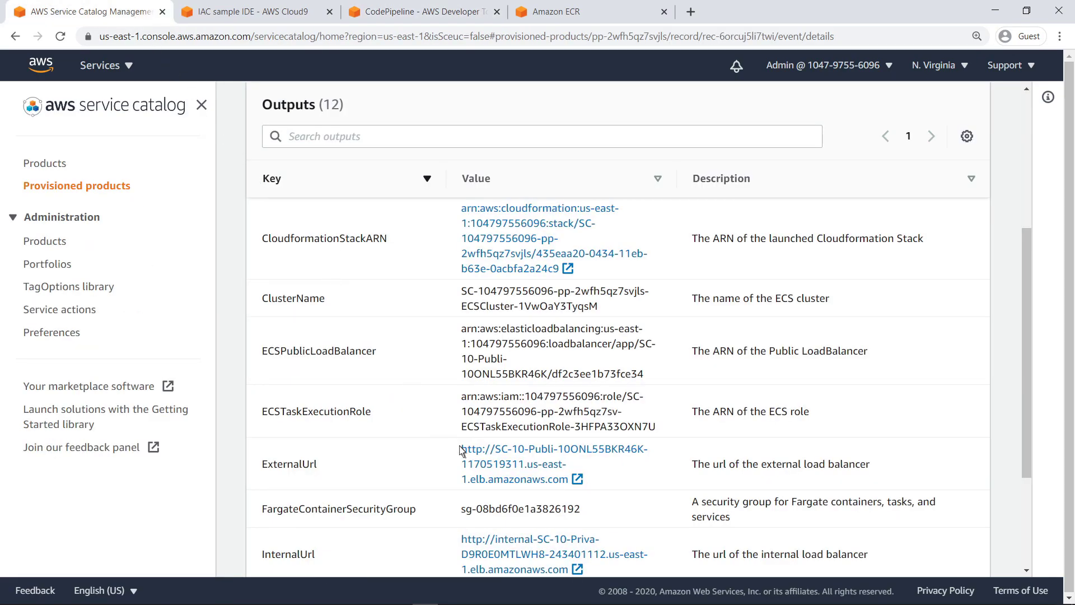
click(555, 455)
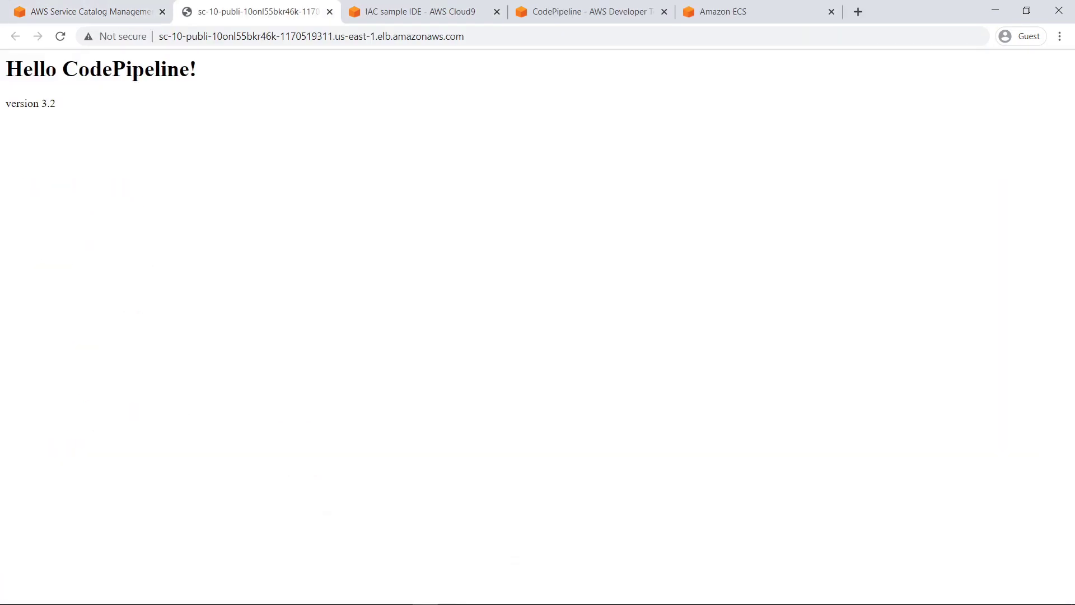